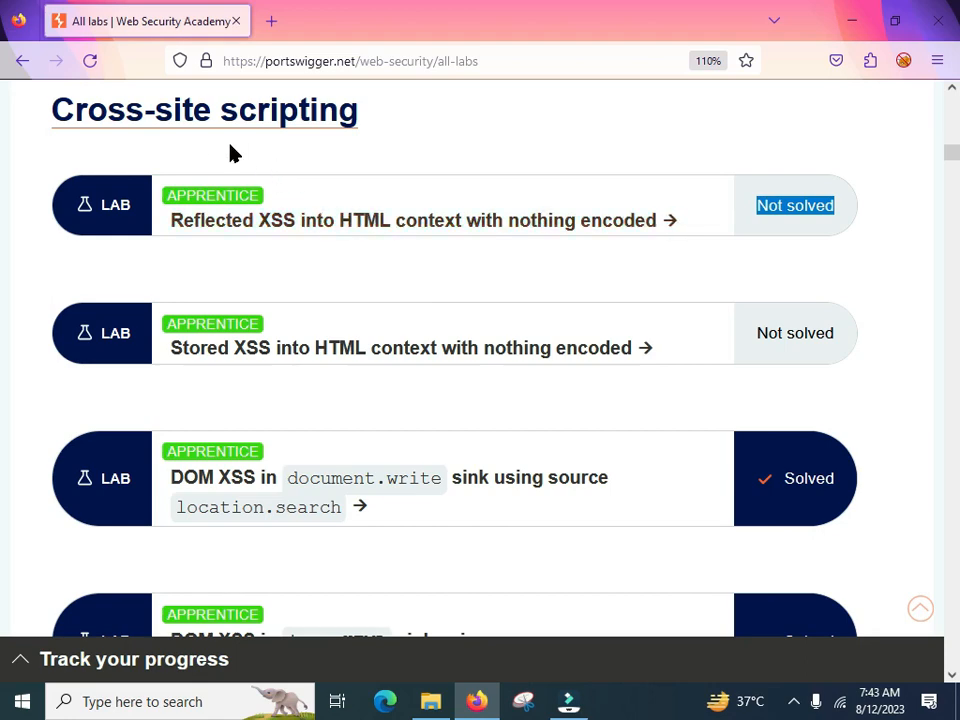
- Browse down the Web Security Academy lab list to the reflected XSS labs
scroll(down, 3)
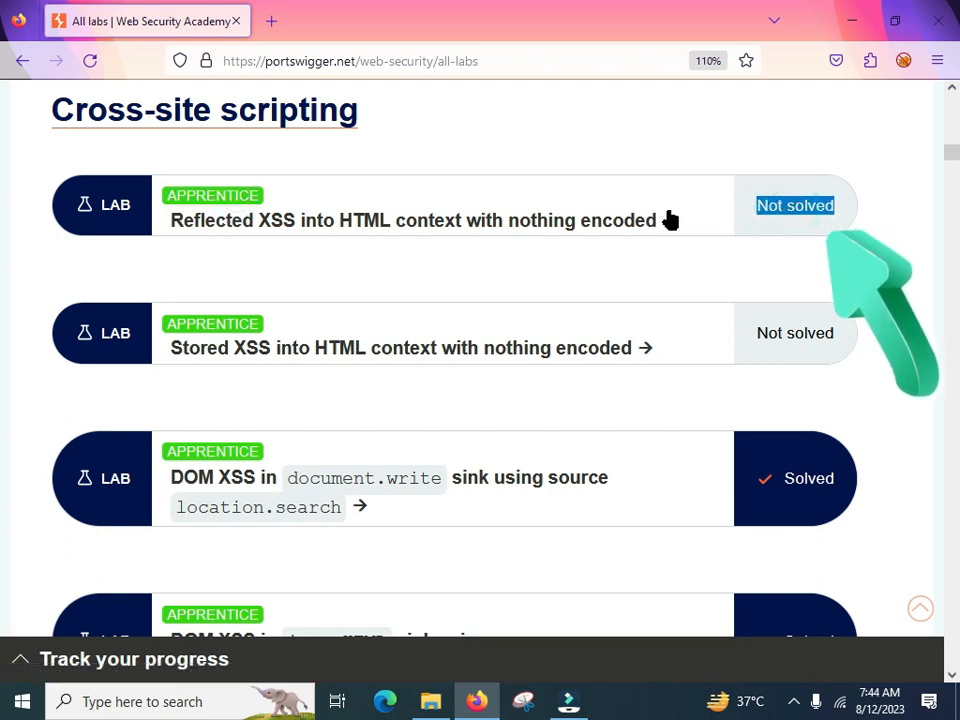
mouse_move(718, 279)
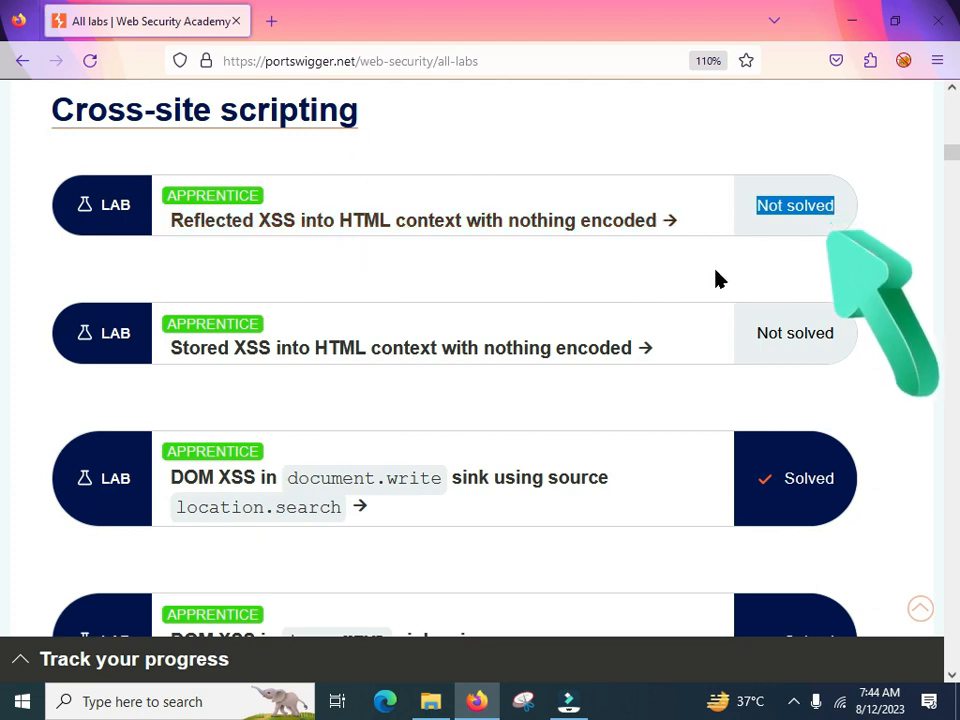
mouse_move(475, 255)
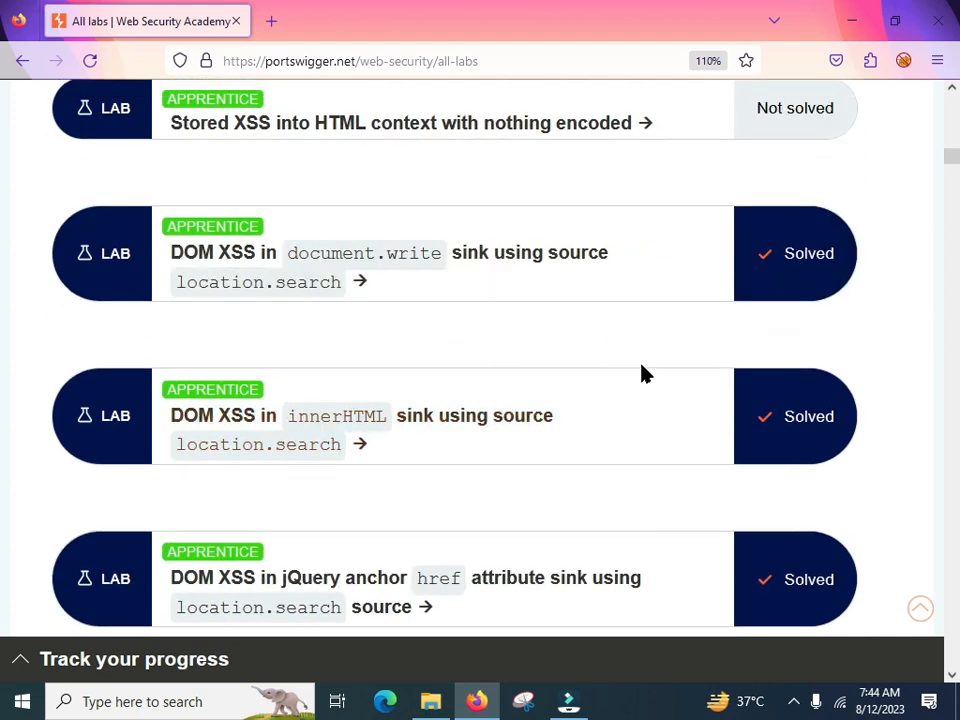
scroll(down, 3)
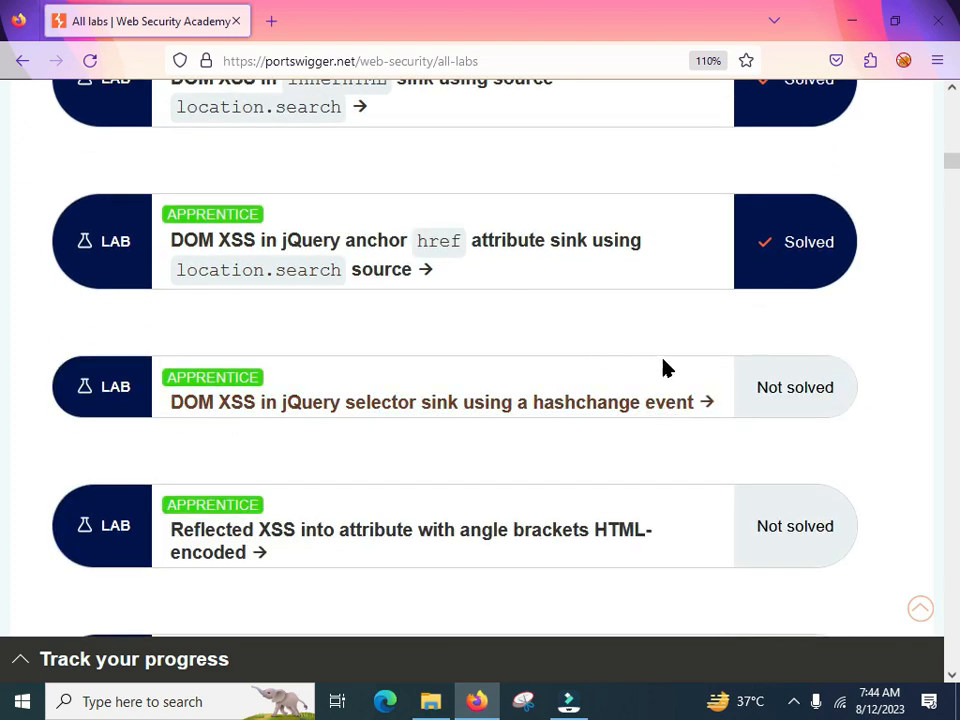
scroll(down, 3)
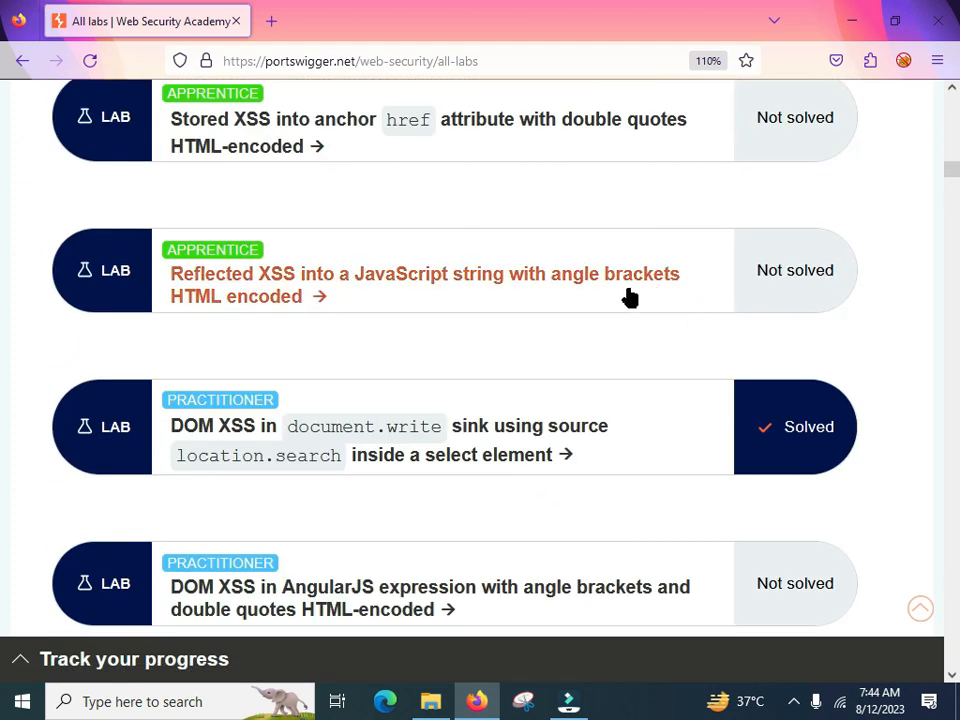
scroll(down, 3)
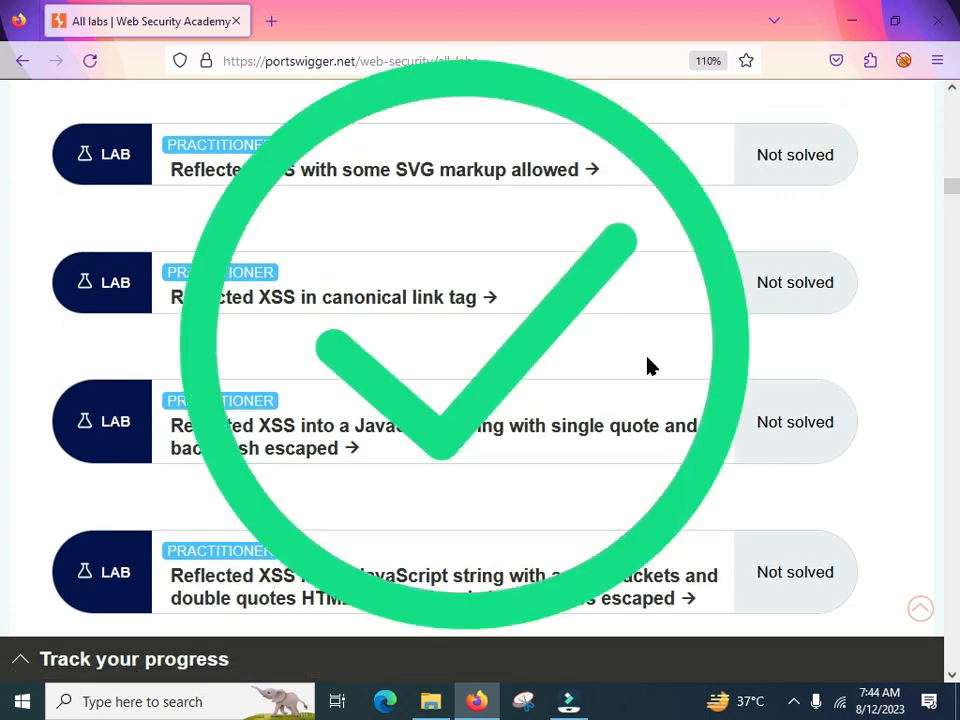
scroll(down, 3)
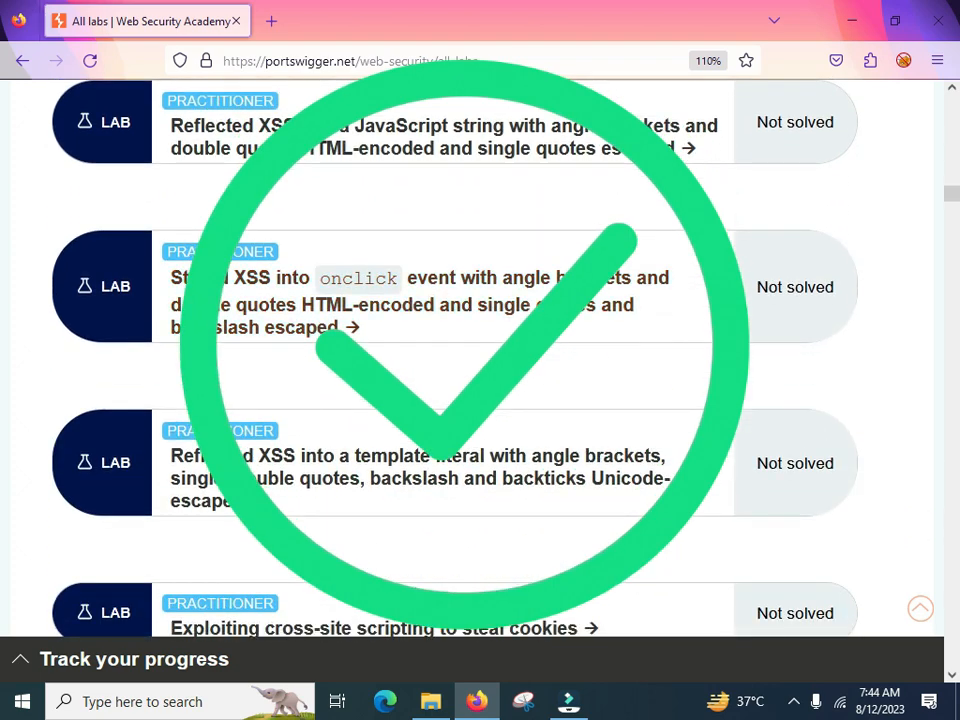
scroll(down, 3)
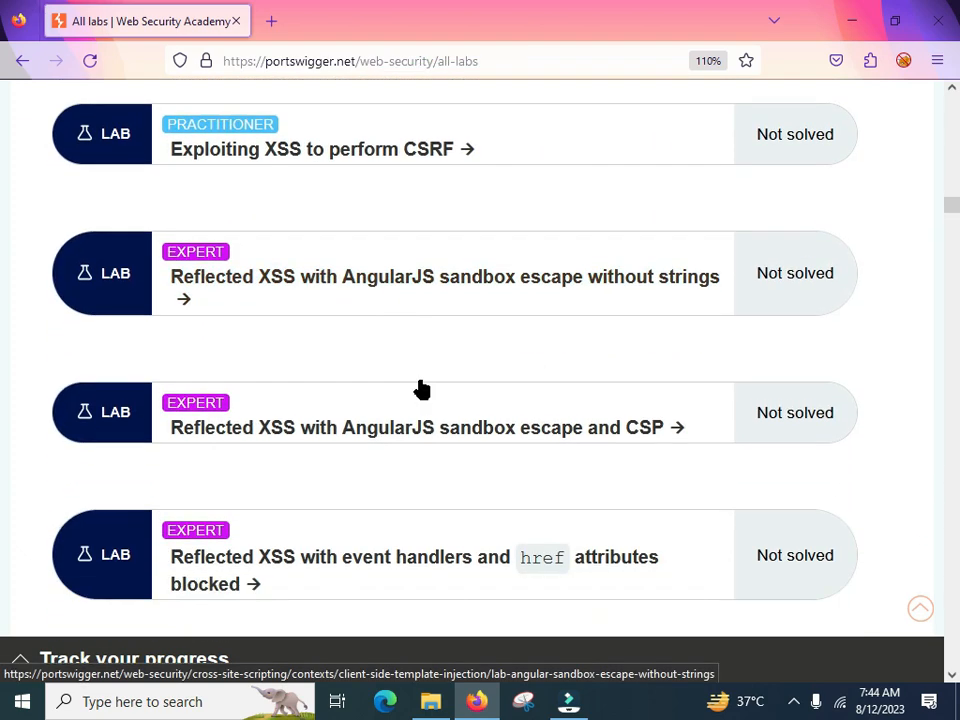
scroll(down, 3)
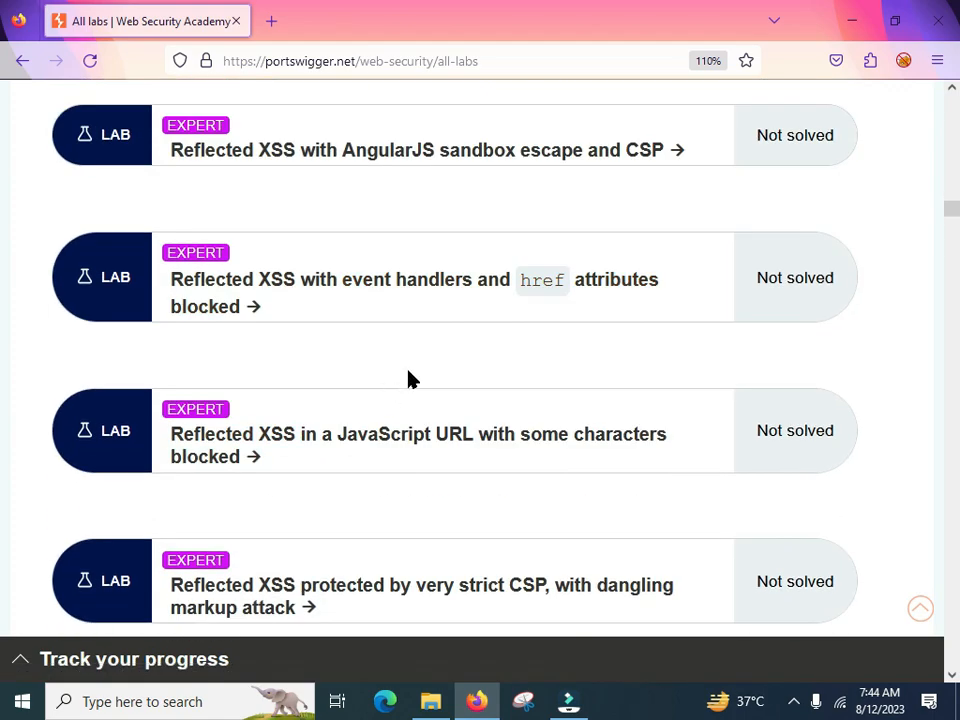
scroll(down, 3)
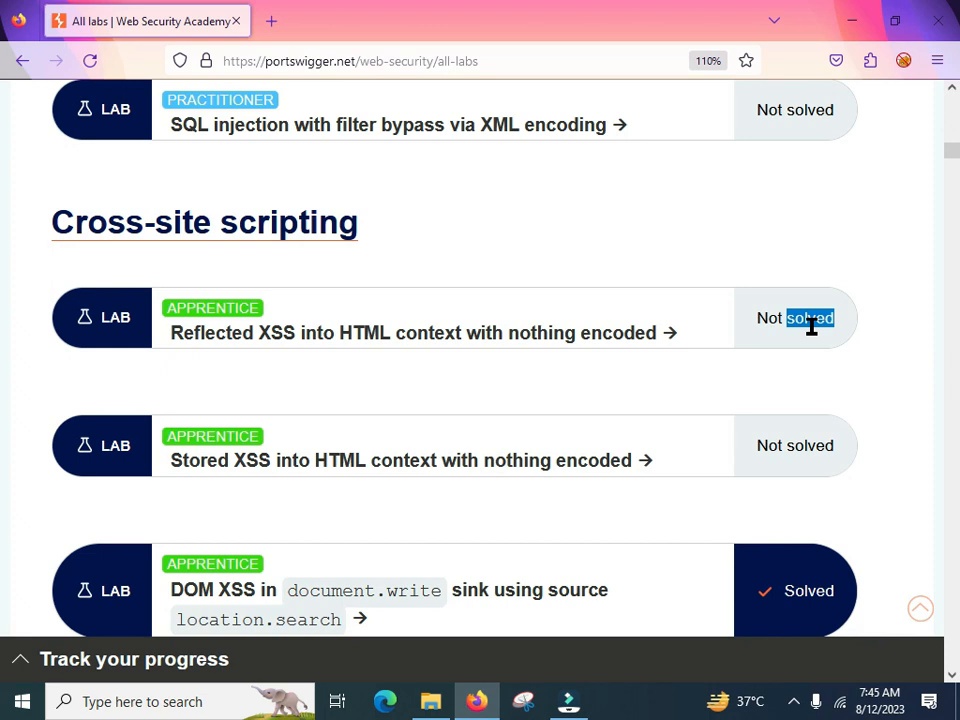
- Open the 'Reflected XSS into HTML context with nothing encoded' lab description and read down it
click(413, 333)
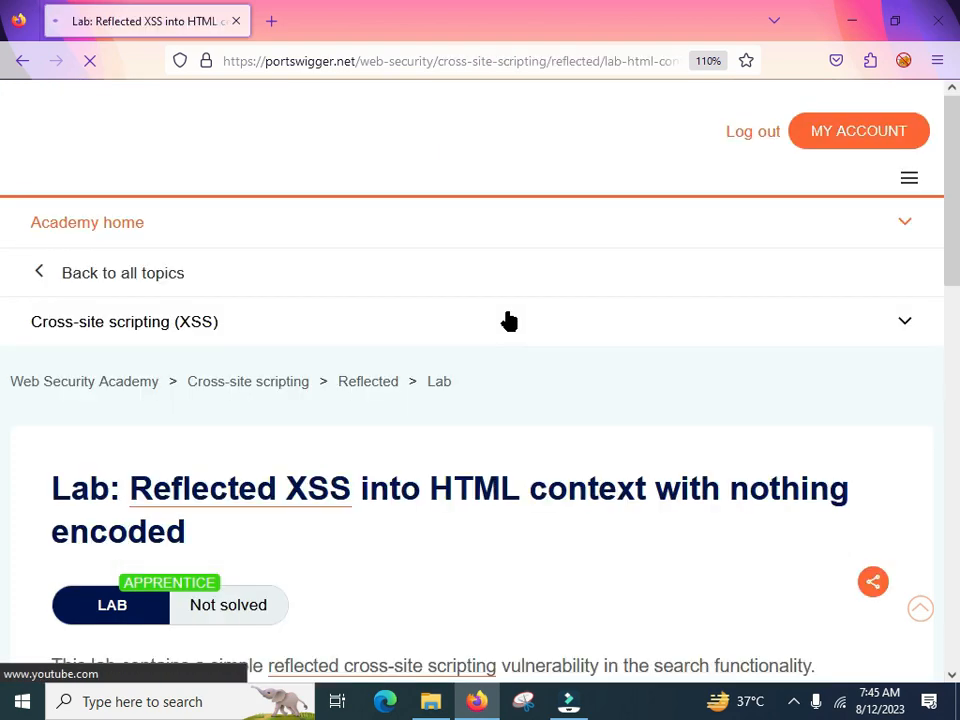
scroll(down, 3)
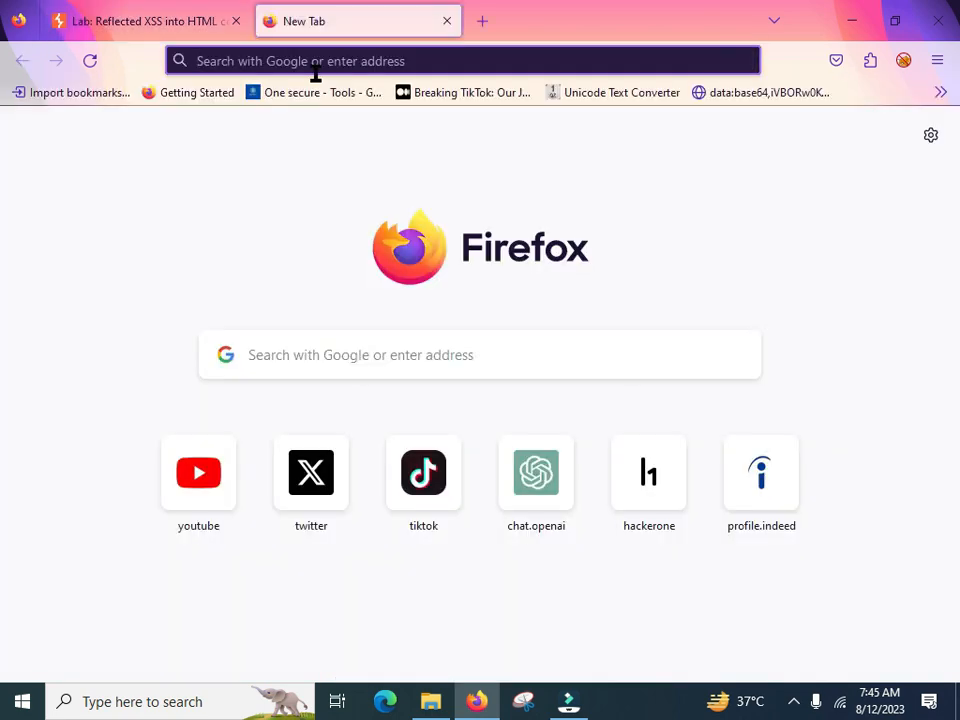
- Search Google for 'reflected xss' and open PortSwigger's Reflected XSS article
text(xss+)
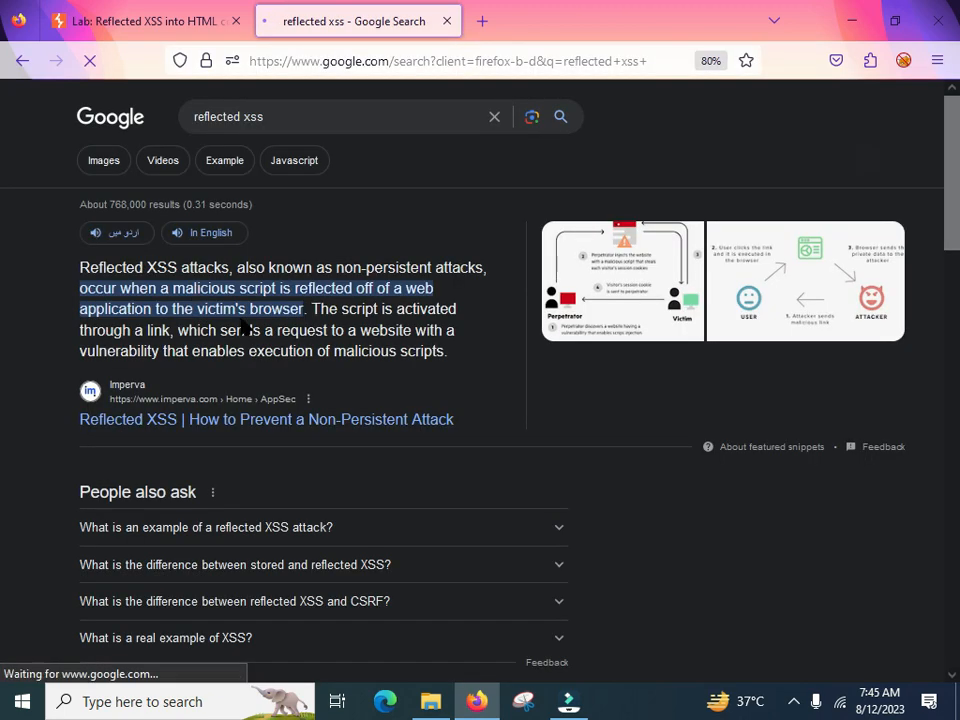
click(266, 419)
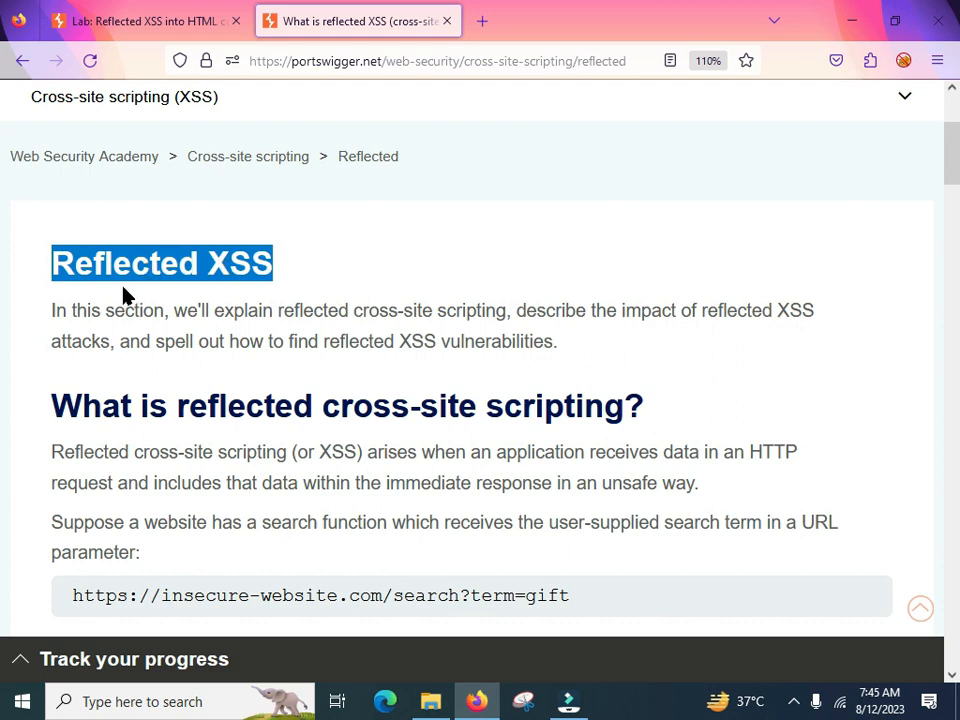
scroll(down, 3)
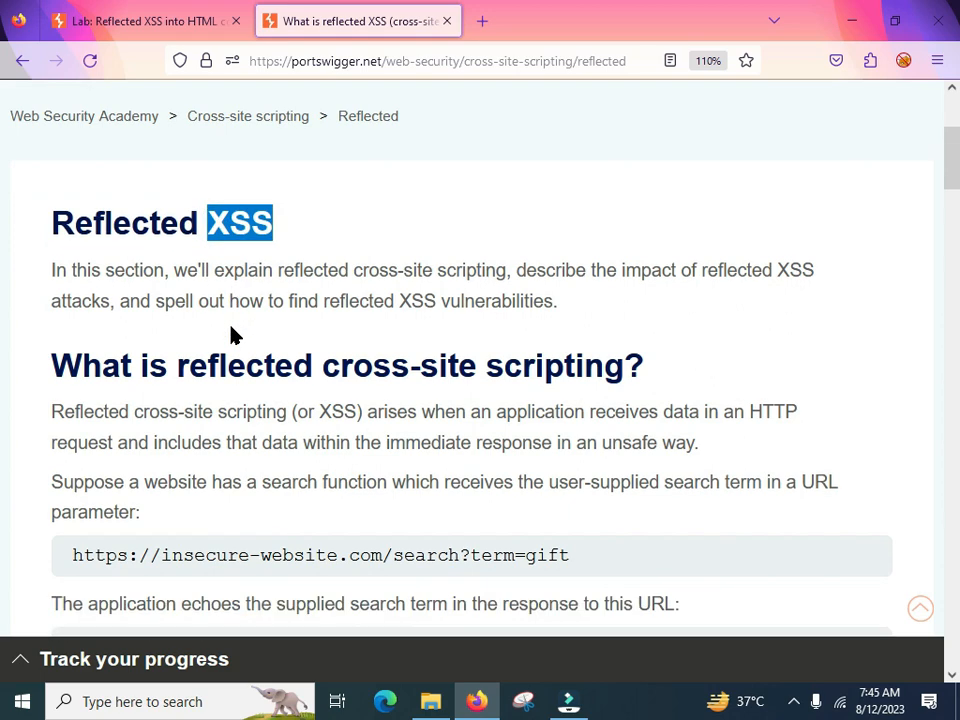
scroll(down, 3)
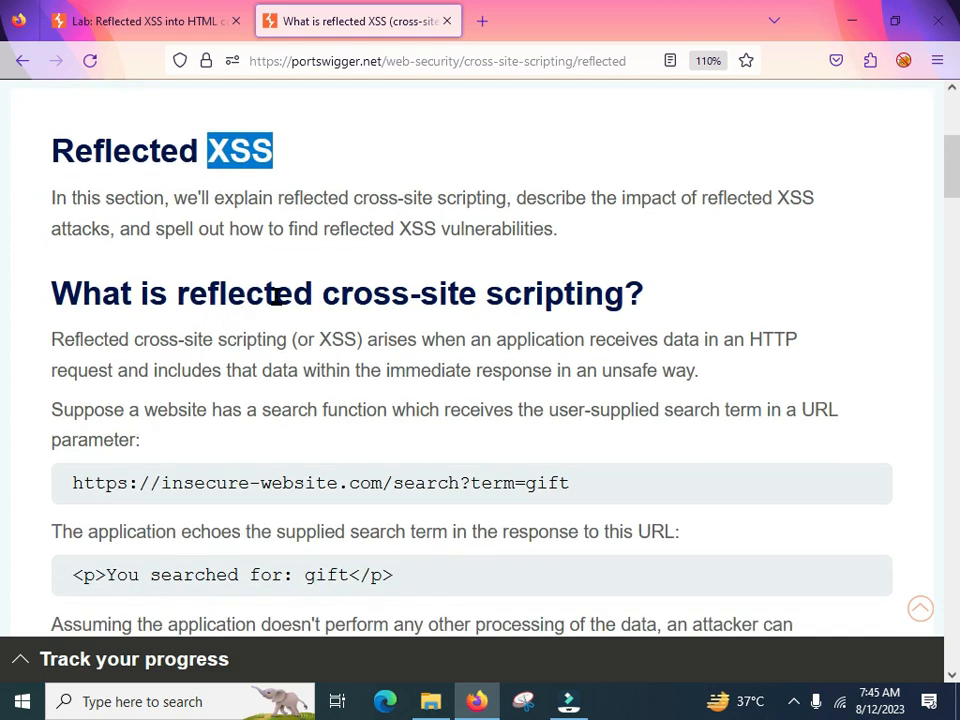
mouse_move(140, 160)
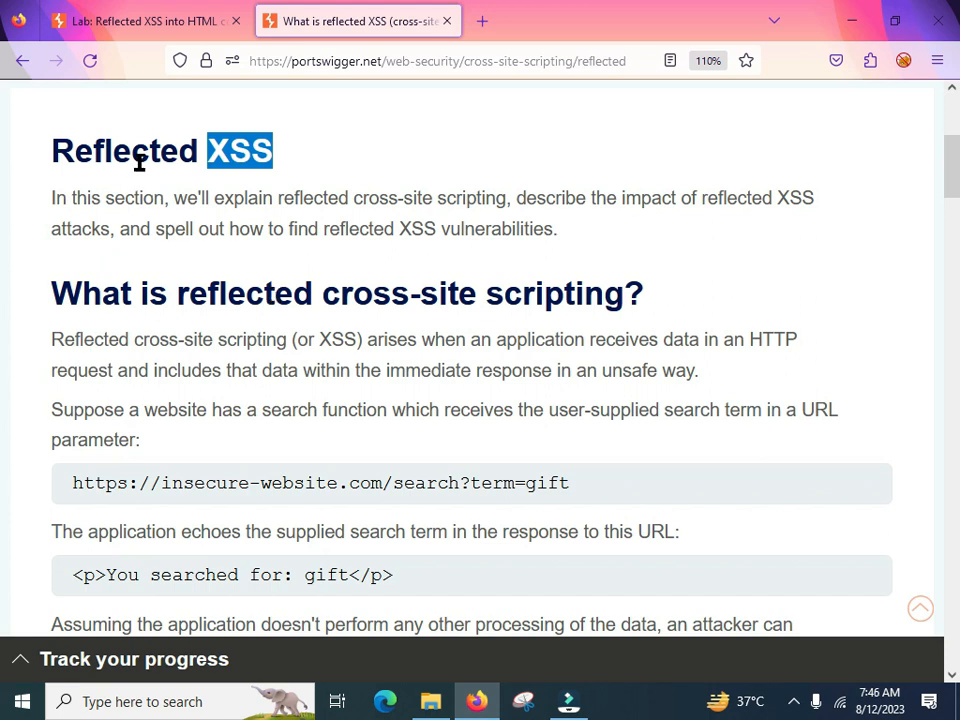
double_click(245, 293)
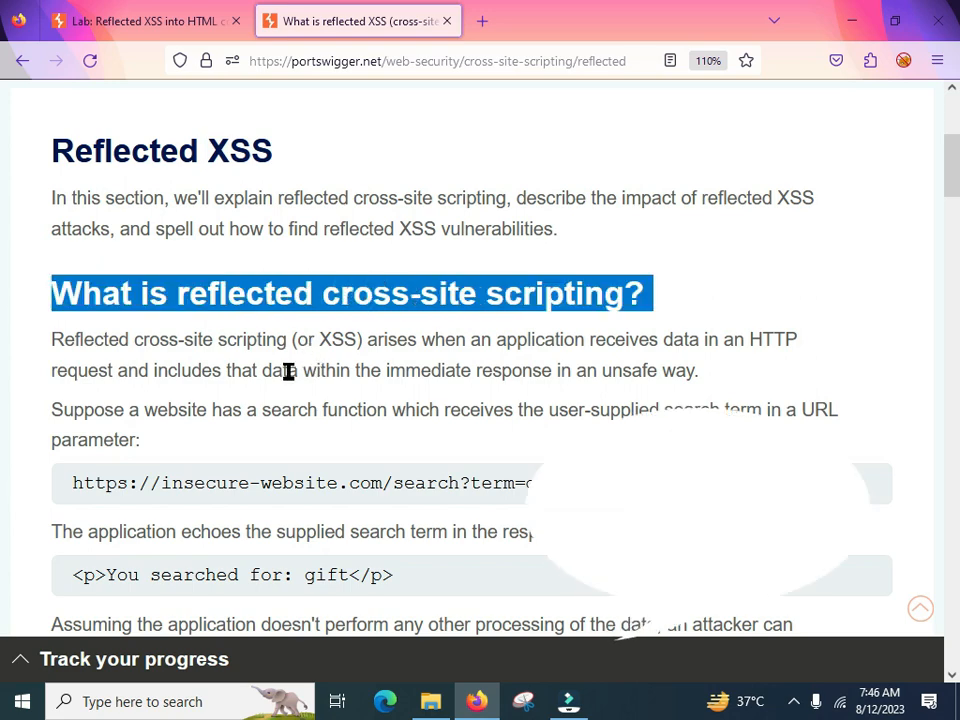
scroll(down, 3)
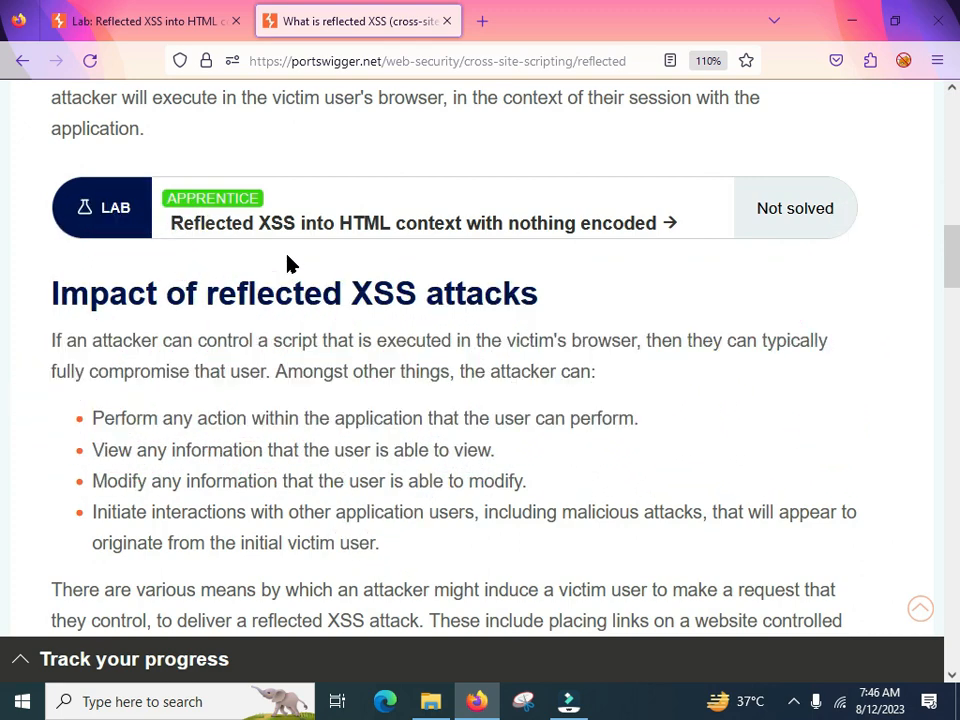
- Return to the lab description and launch the lab's vulnerable blog via ACCESS THE LAB
click(413, 223)
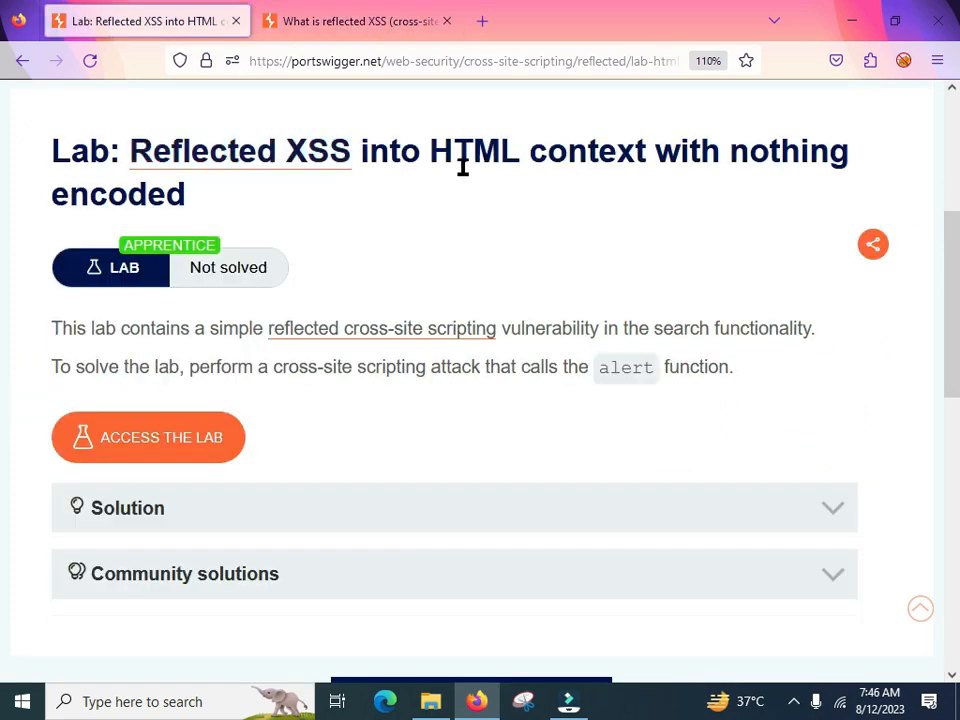
double_click(589, 151)
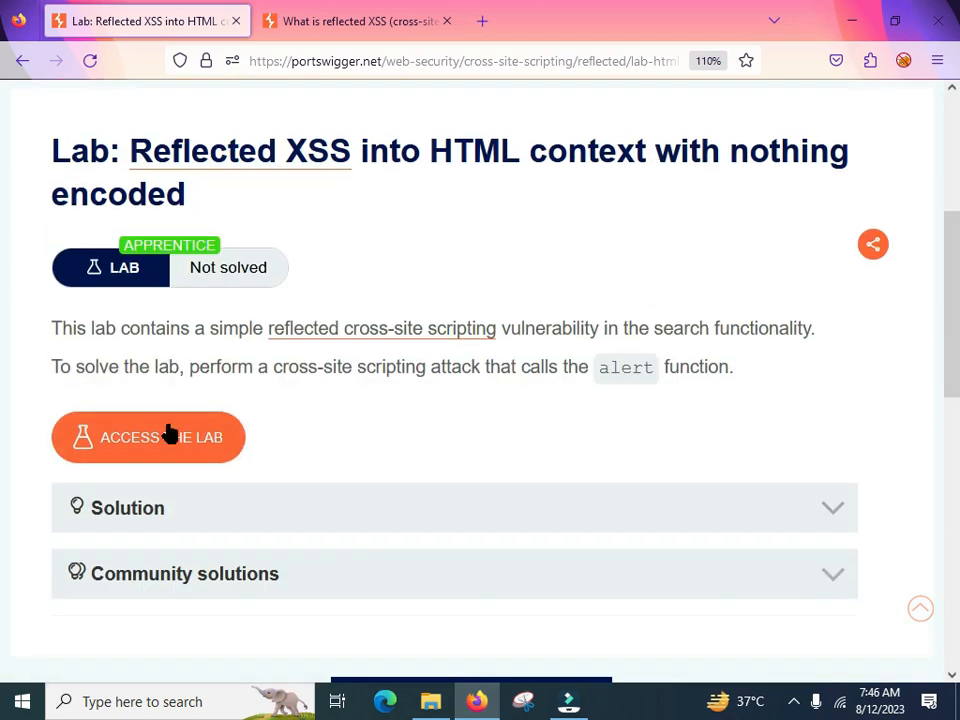
click(148, 437)
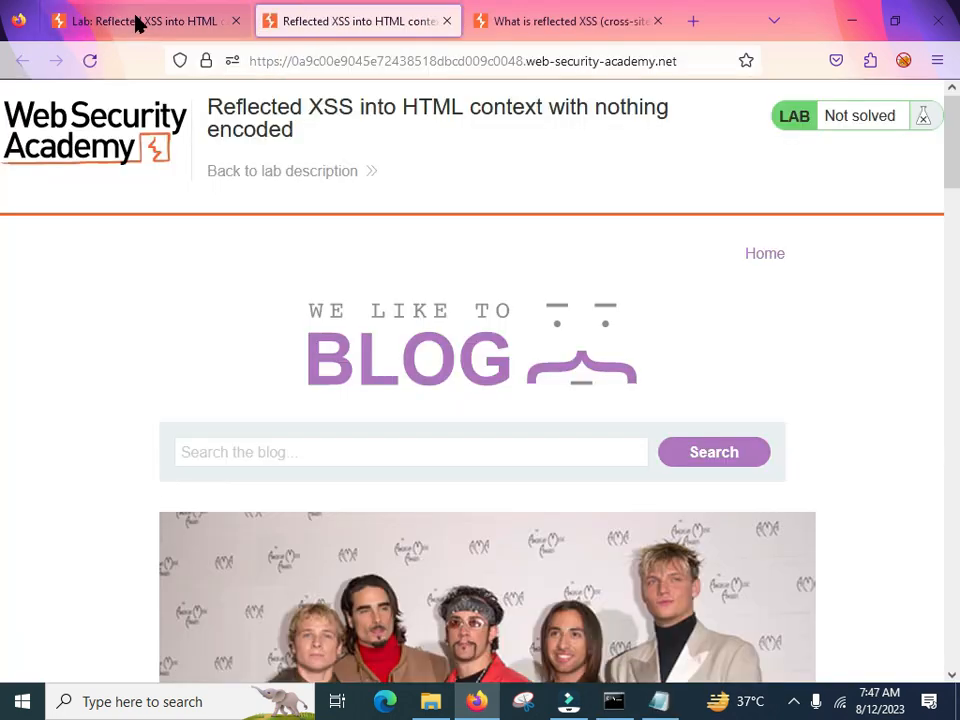
- Review the lab description again, highlighting the instruction to perform a cross-site scripting attack
click(130, 21)
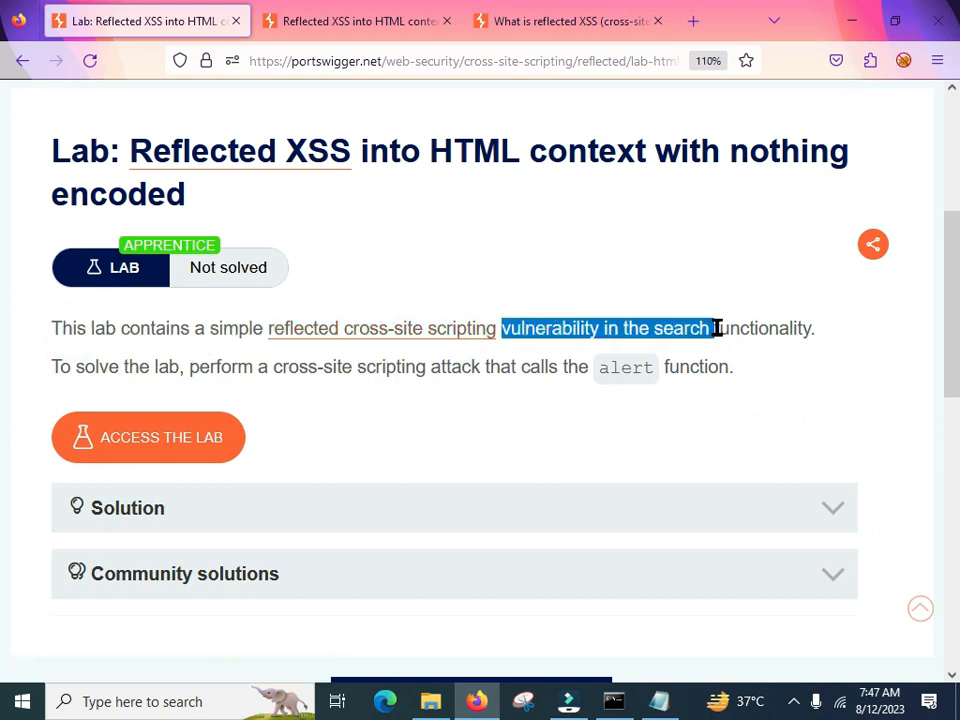
click(735, 328)
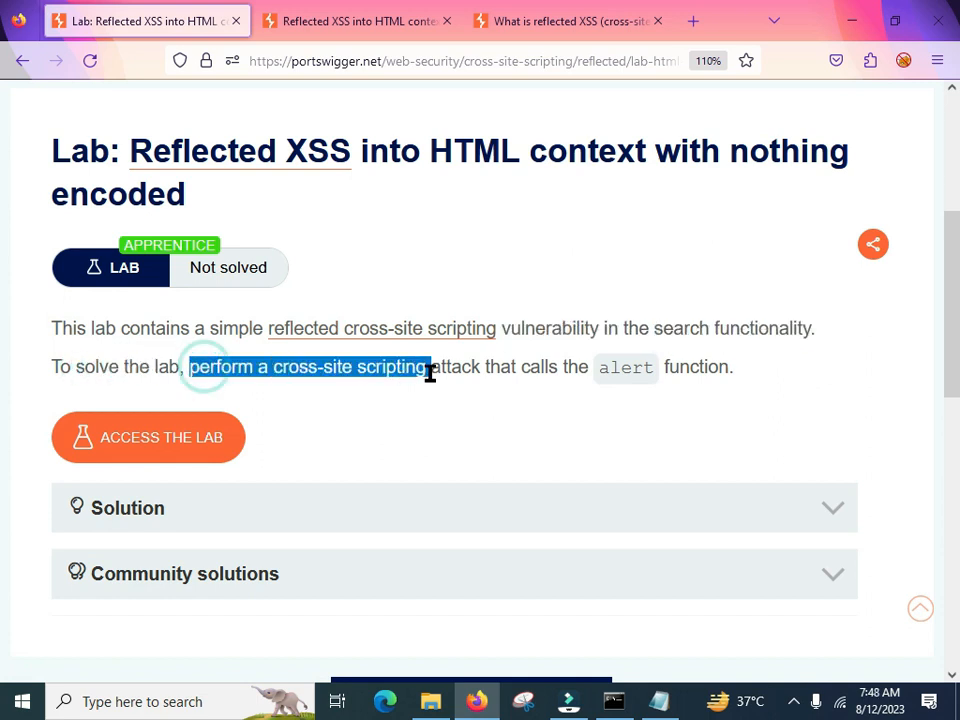
double_click(625, 367)
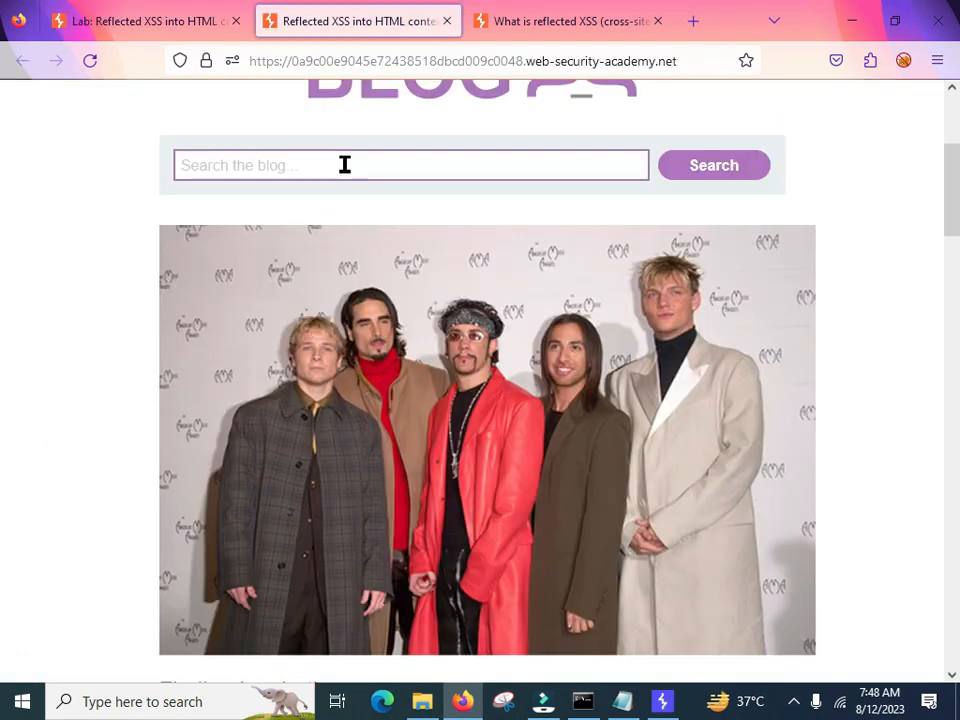
- Run a blog search for 'test' and locate the reflected term in the results heading
text(test)
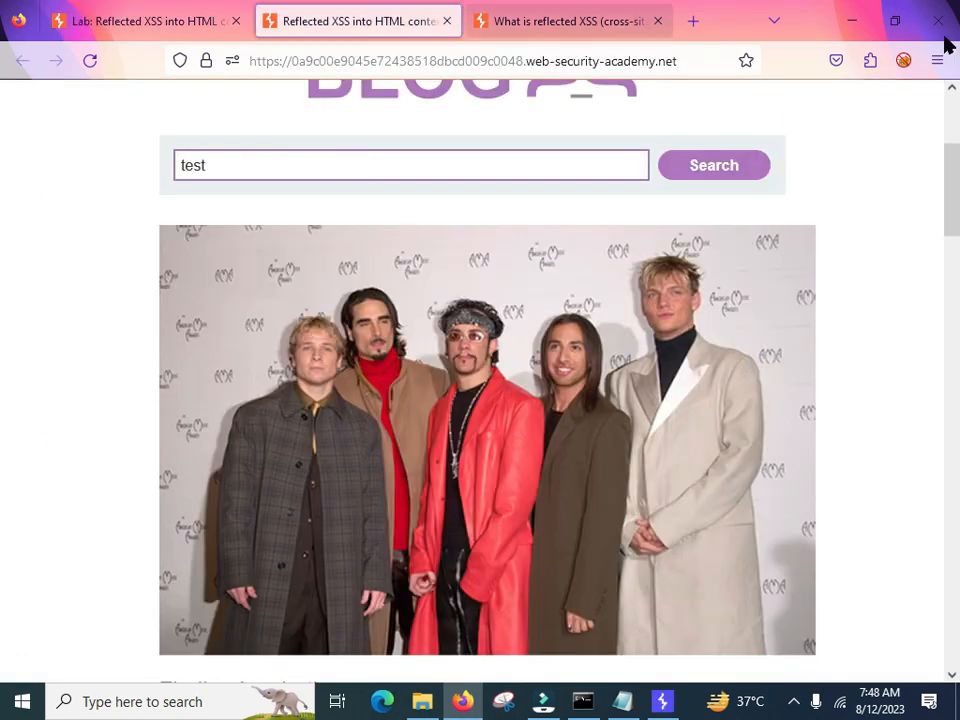
click(713, 165)
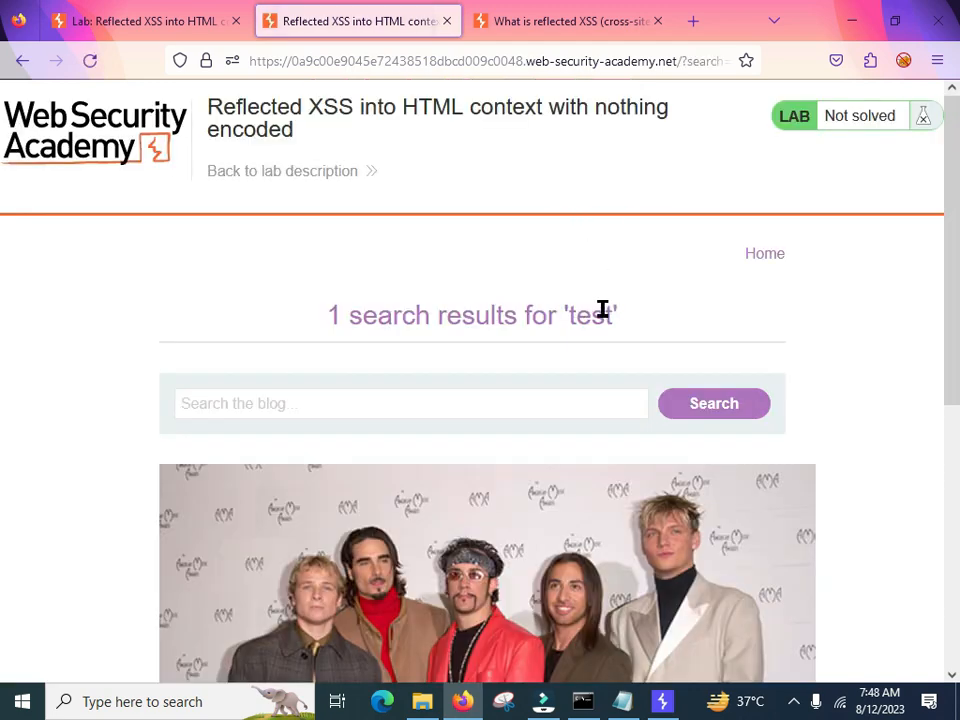
double_click(589, 314)
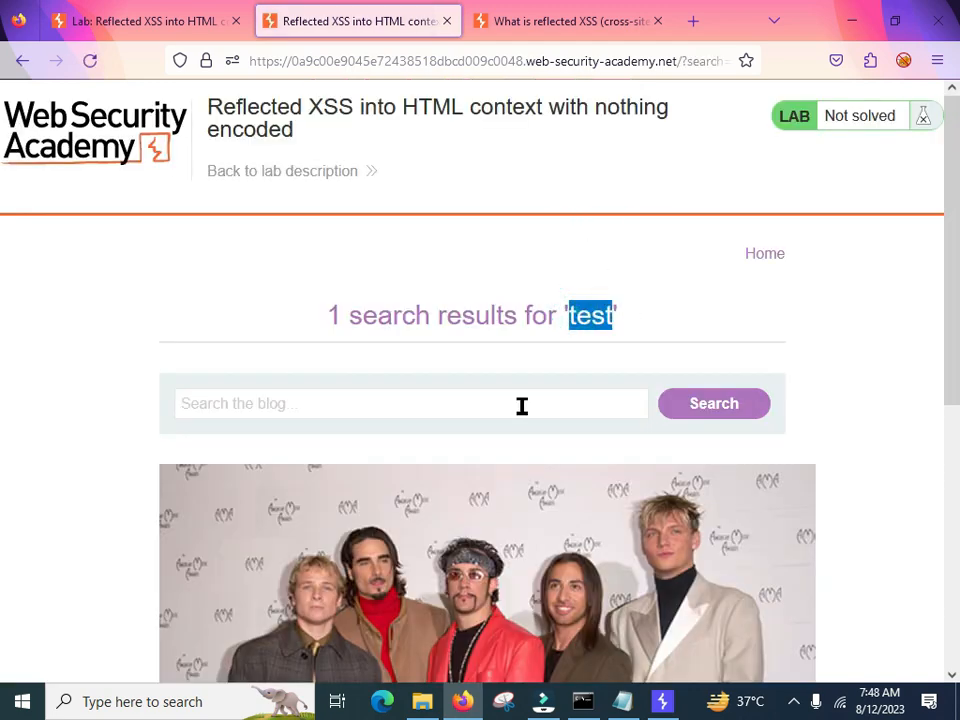
- Select the whole '1 search results for test' heading to inspect its HTML
click(410, 403)
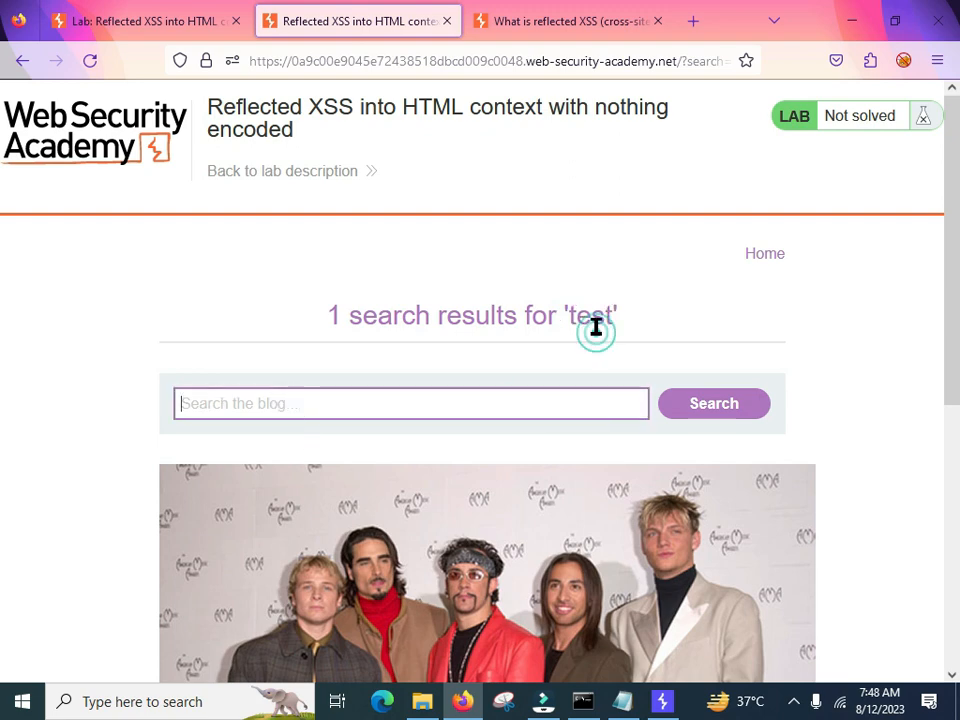
double_click(591, 314)
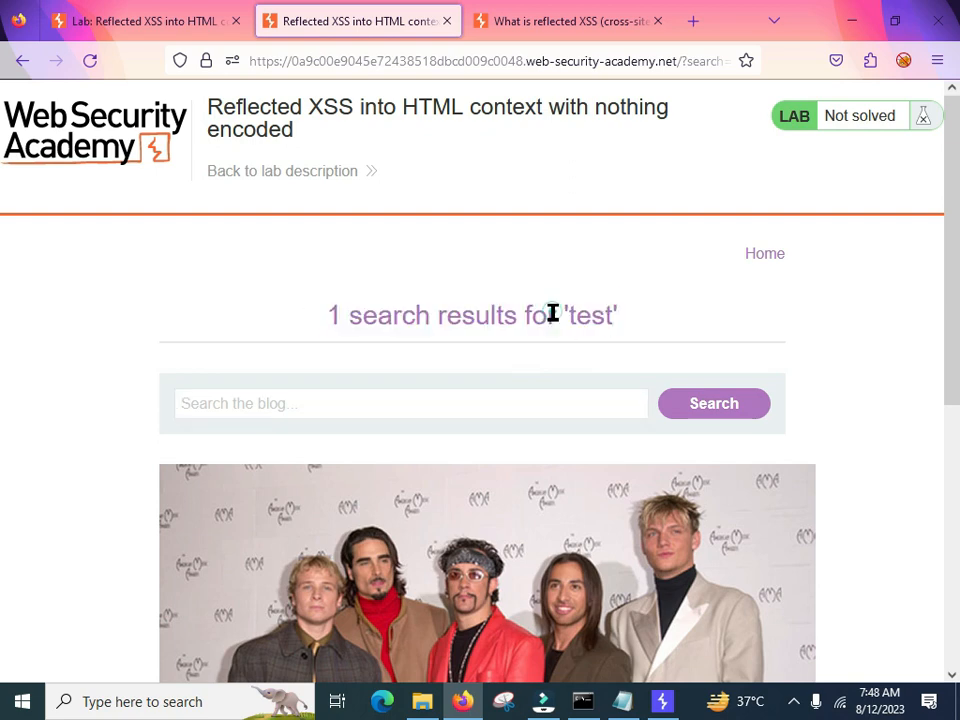
triple_click(471, 315)
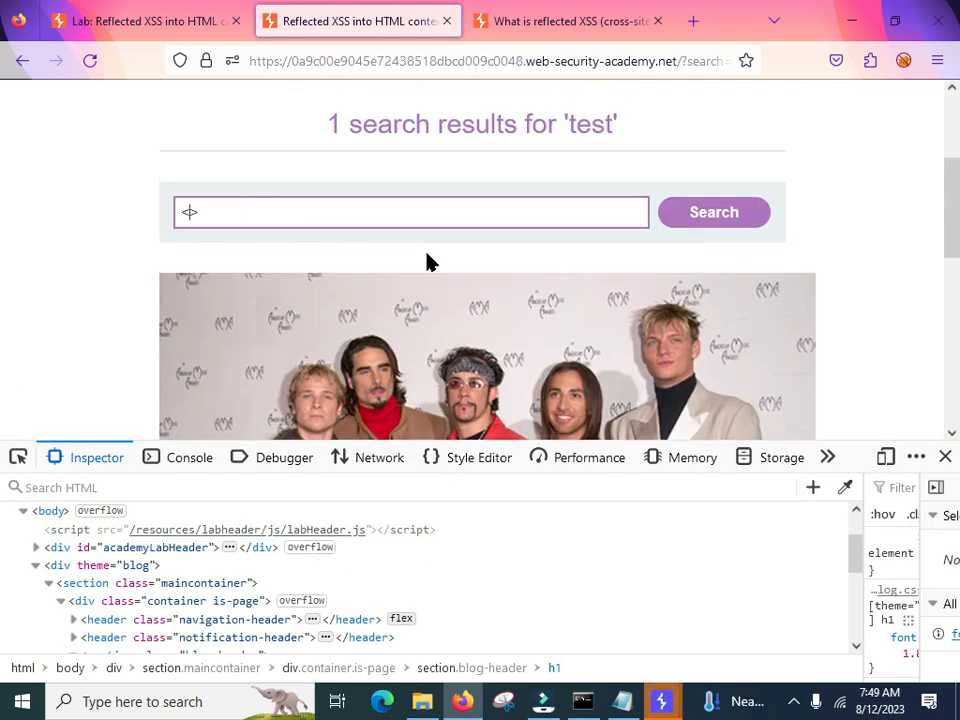
- Submit <script>alert(xss)</script> as a blog search, giving 0 results for an empty-looking term
text(<script>)
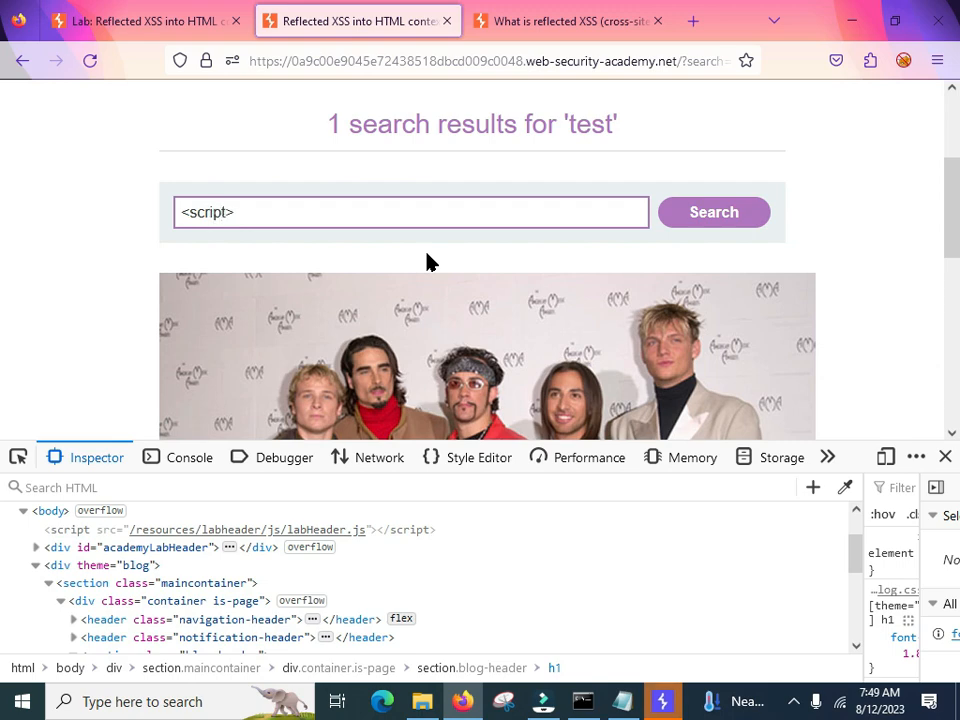
text(alert(xss)</script>)
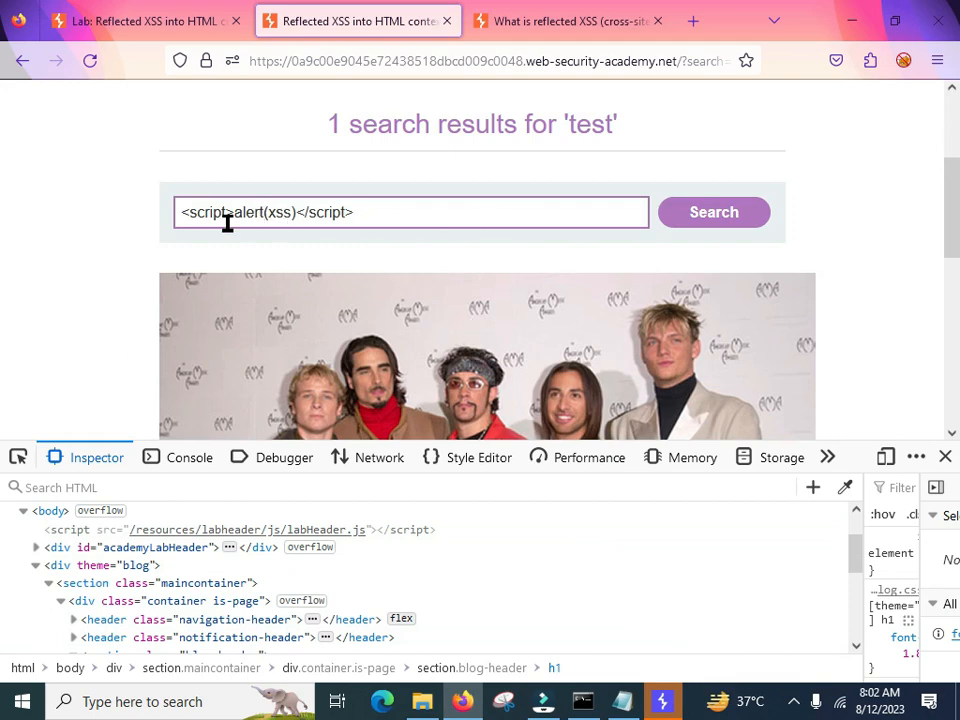
double_click(205, 212)
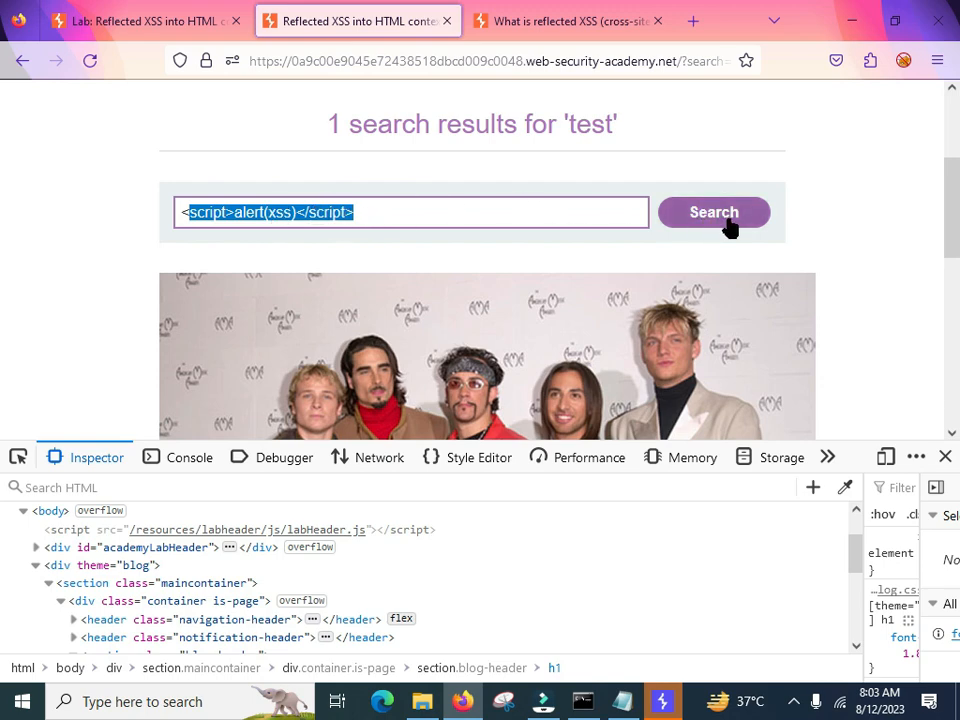
click(713, 212)
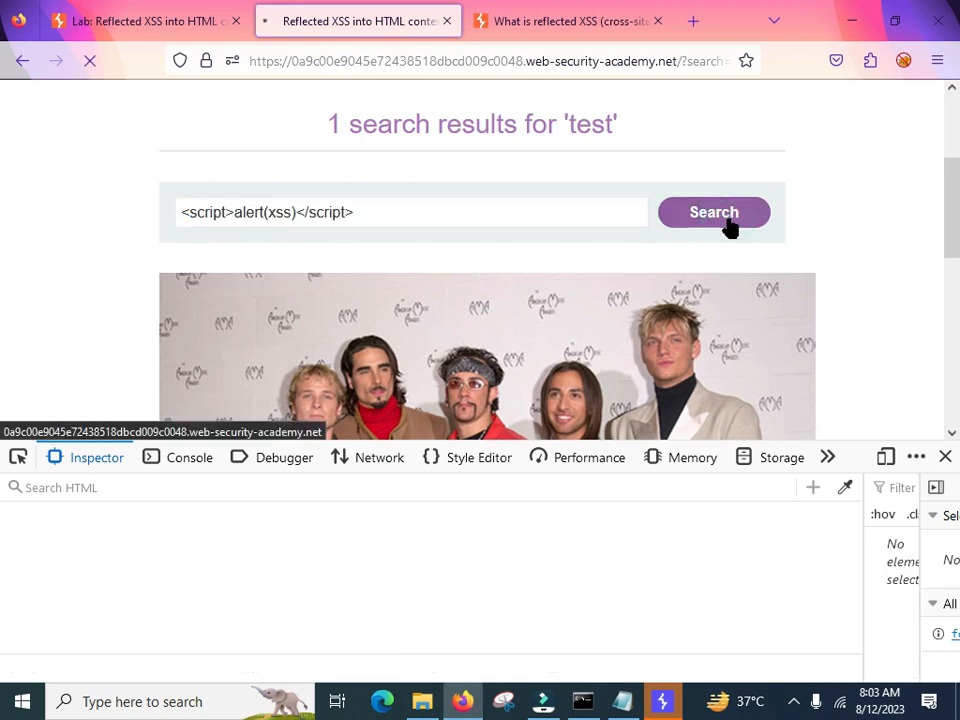
click(713, 211)
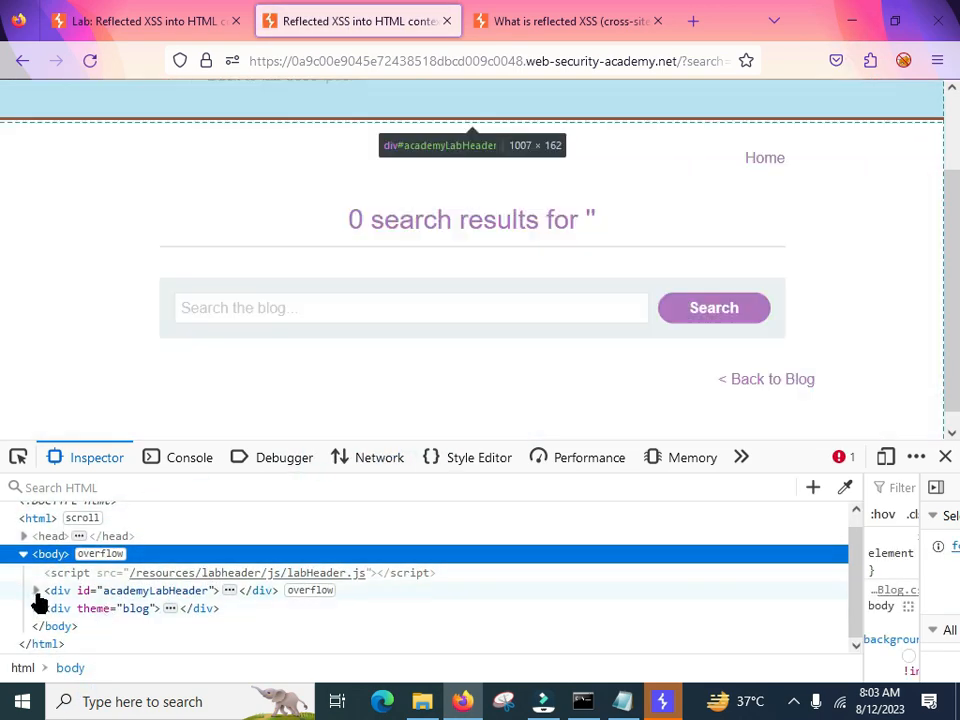
- View the results page source and highlight the <script>alert(xss)</script> payload reflected unencoded in the h1
click(35, 590)
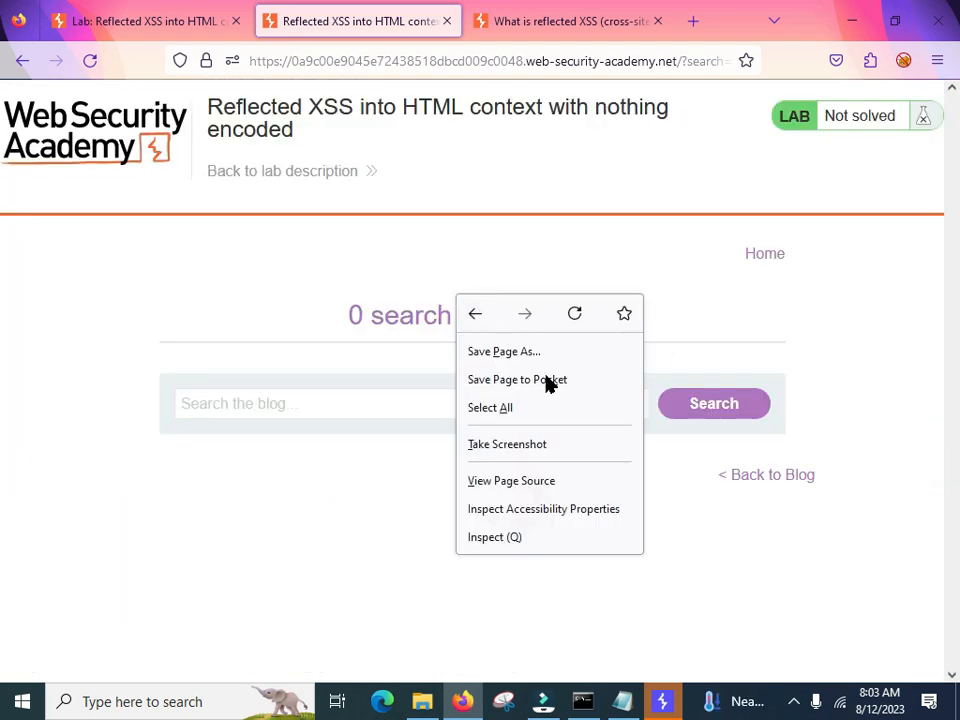
click(511, 480)
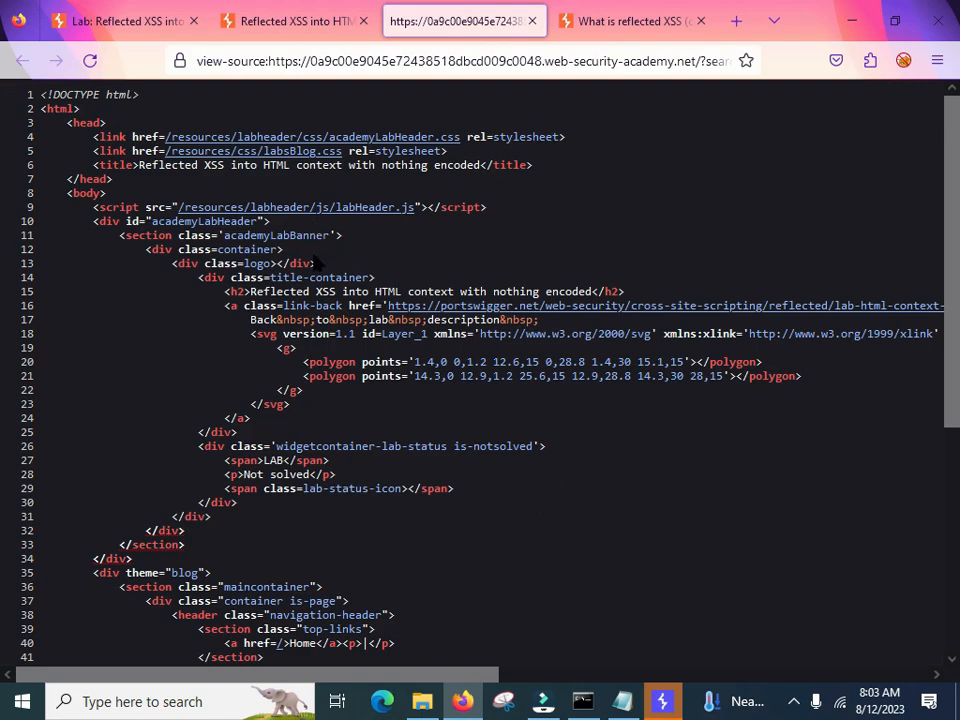
scroll(down, 3)
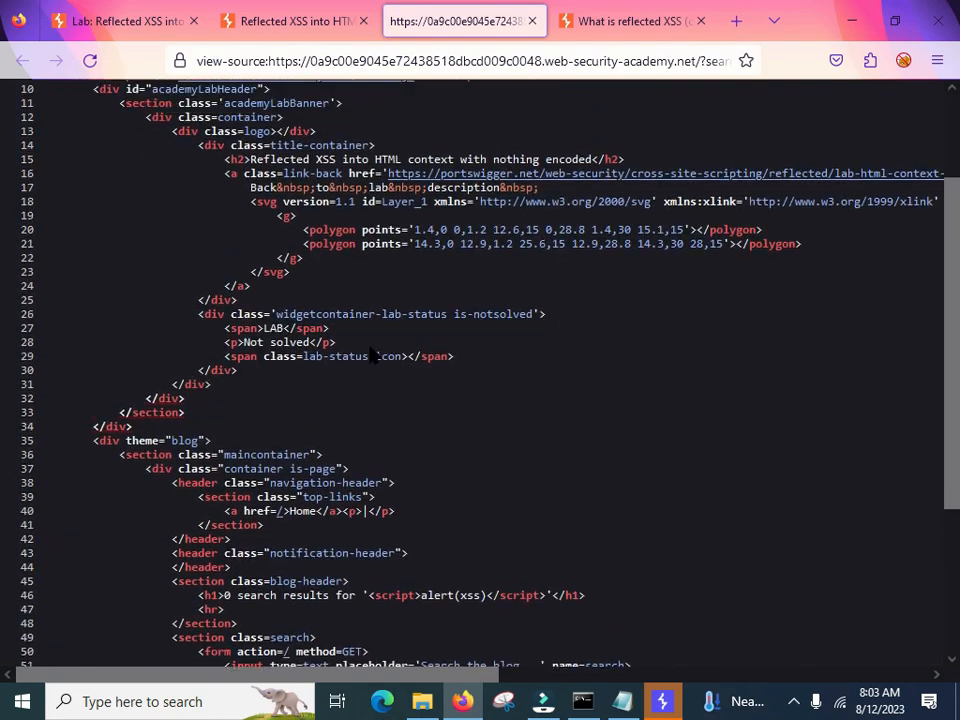
scroll(up, 3)
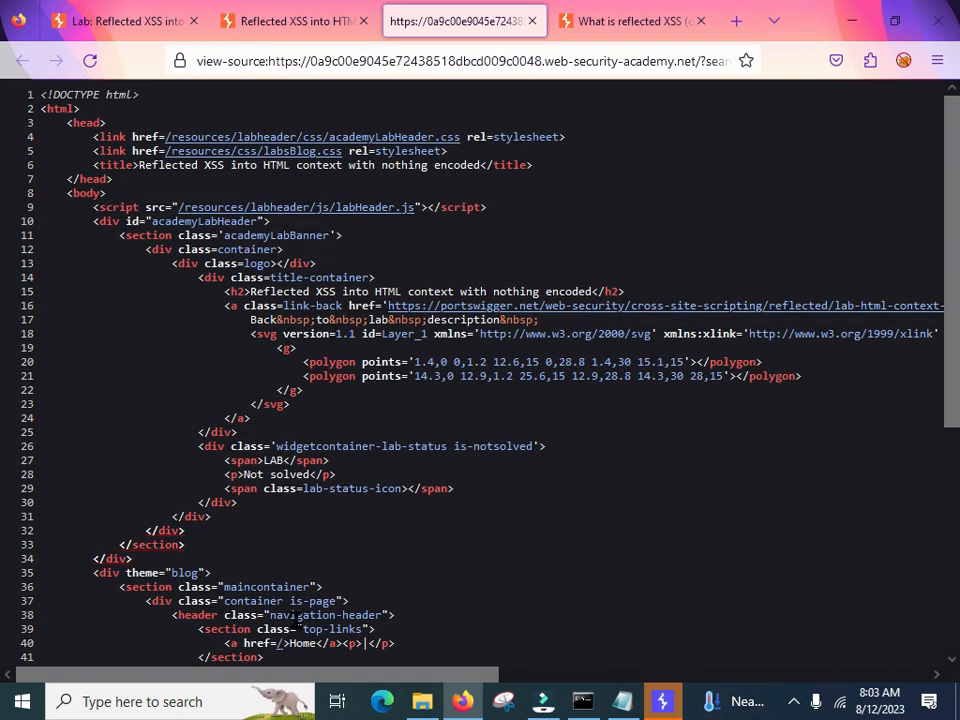
scroll(right, 3)
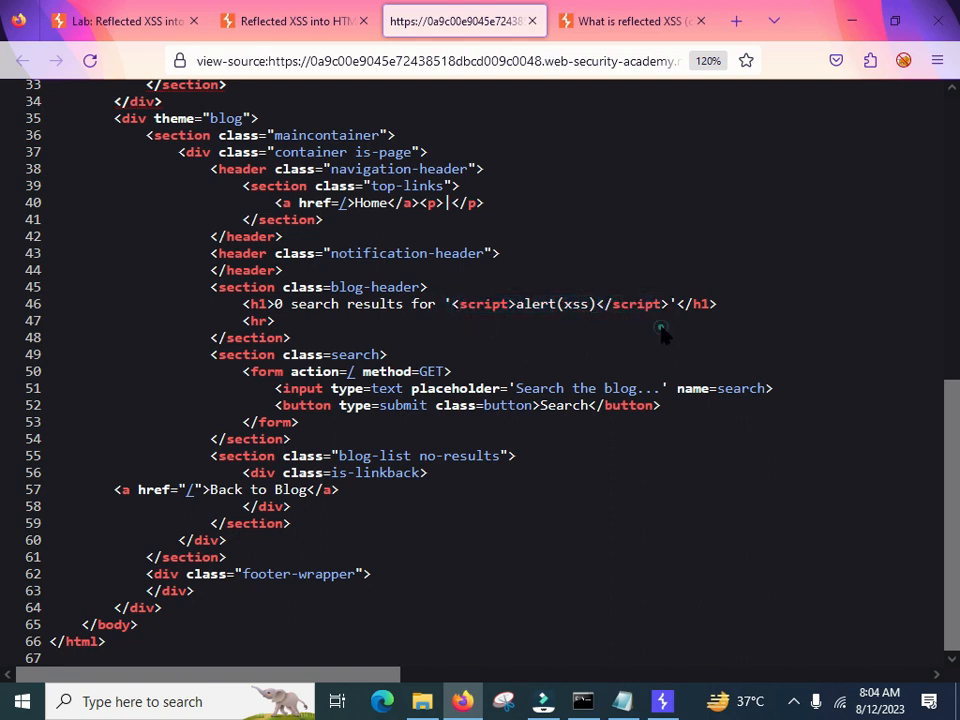
double_click(560, 304)
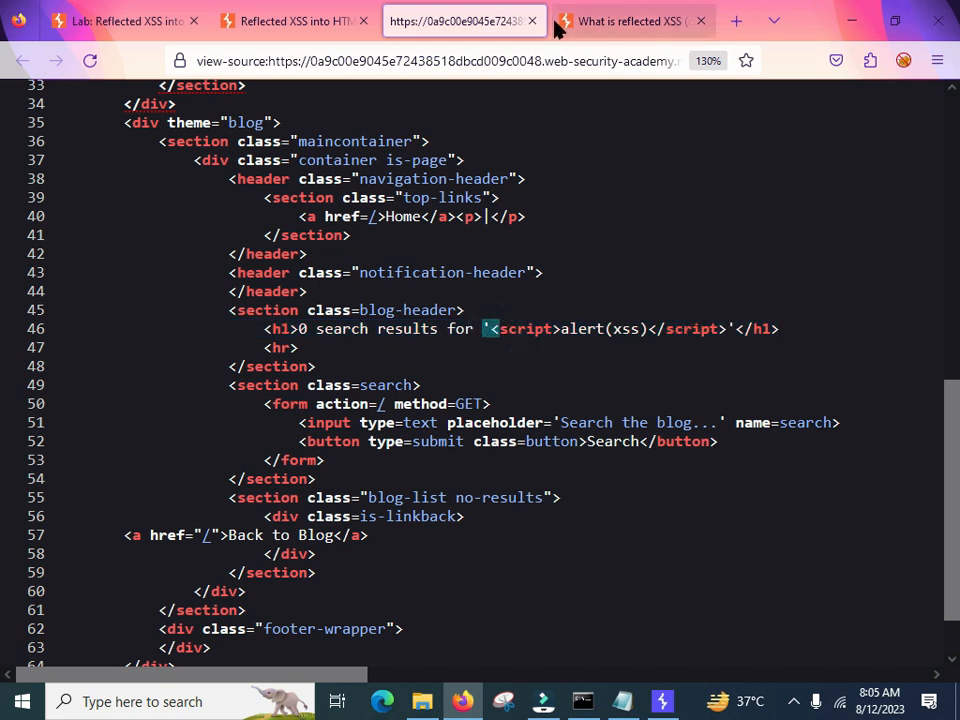
- Back on the lab results page, fill the search box with "><img src=x onerror=alert(xss)>
click(290, 20)
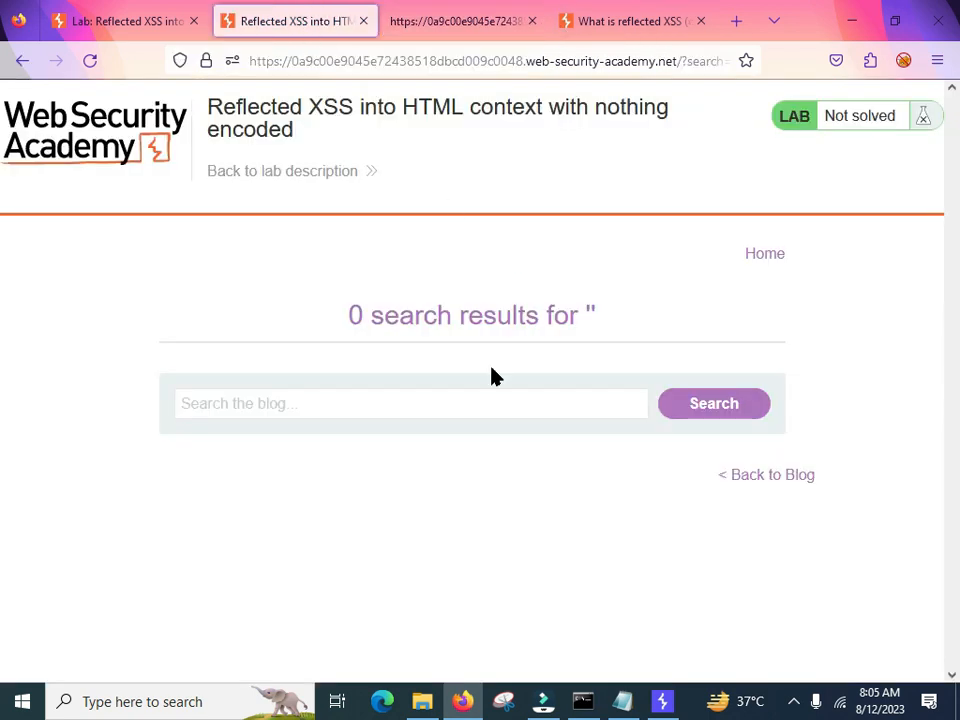
text(">)
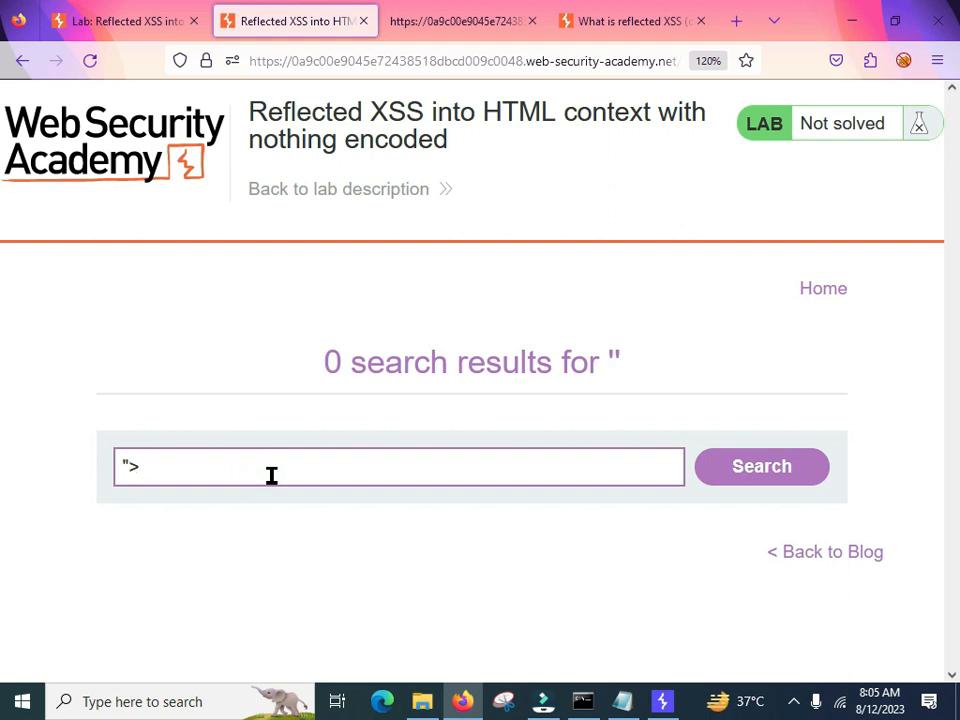
text(<img src=x onerror=al)
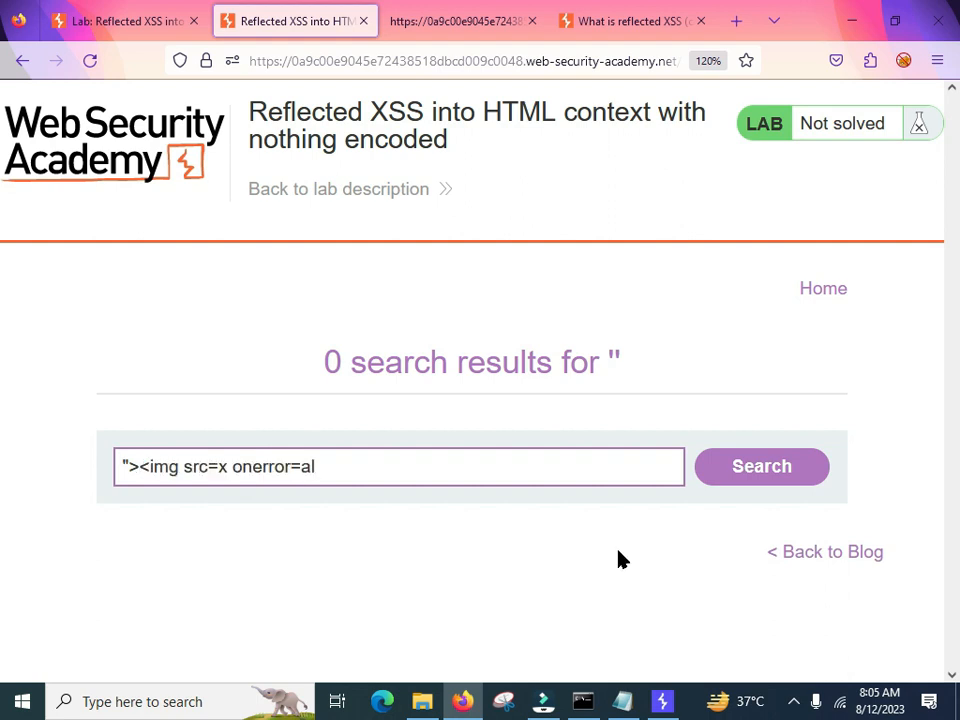
text(ert)
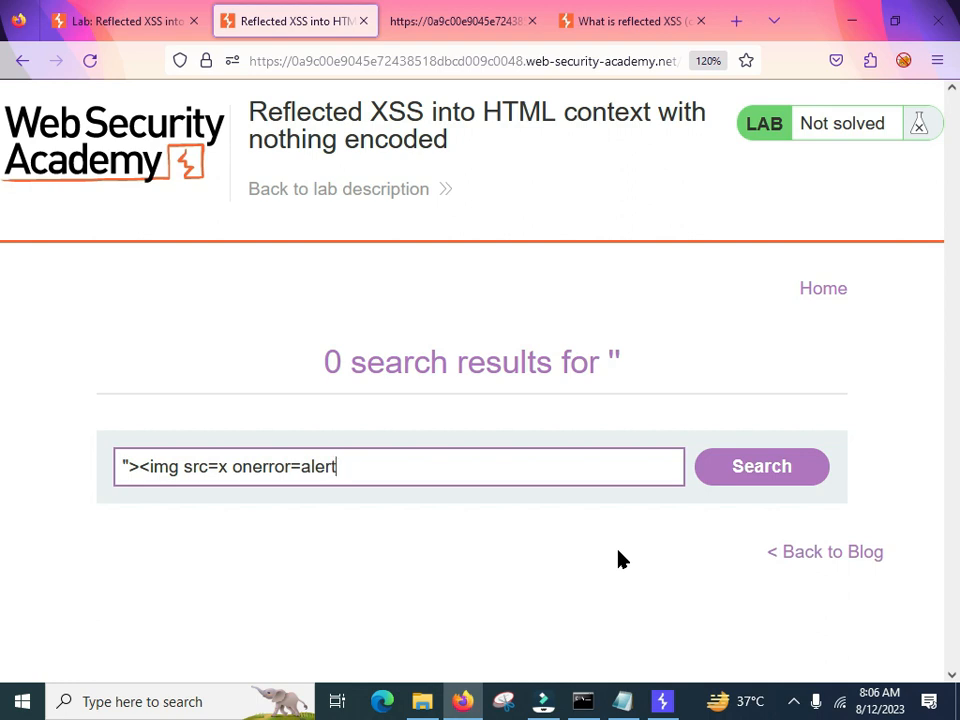
text((x)
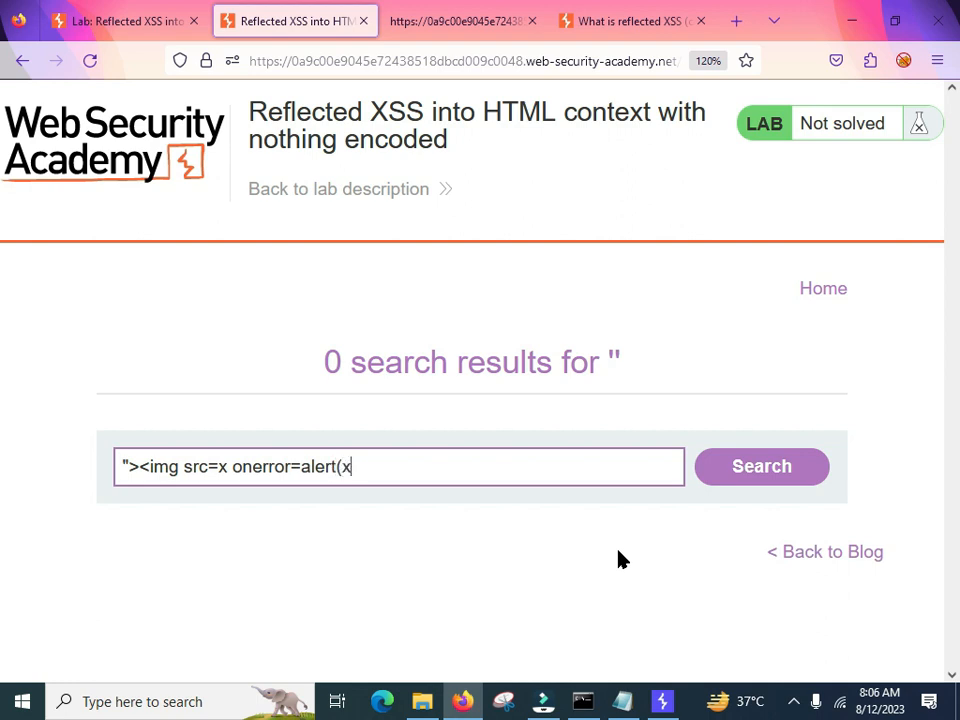
text(ss))
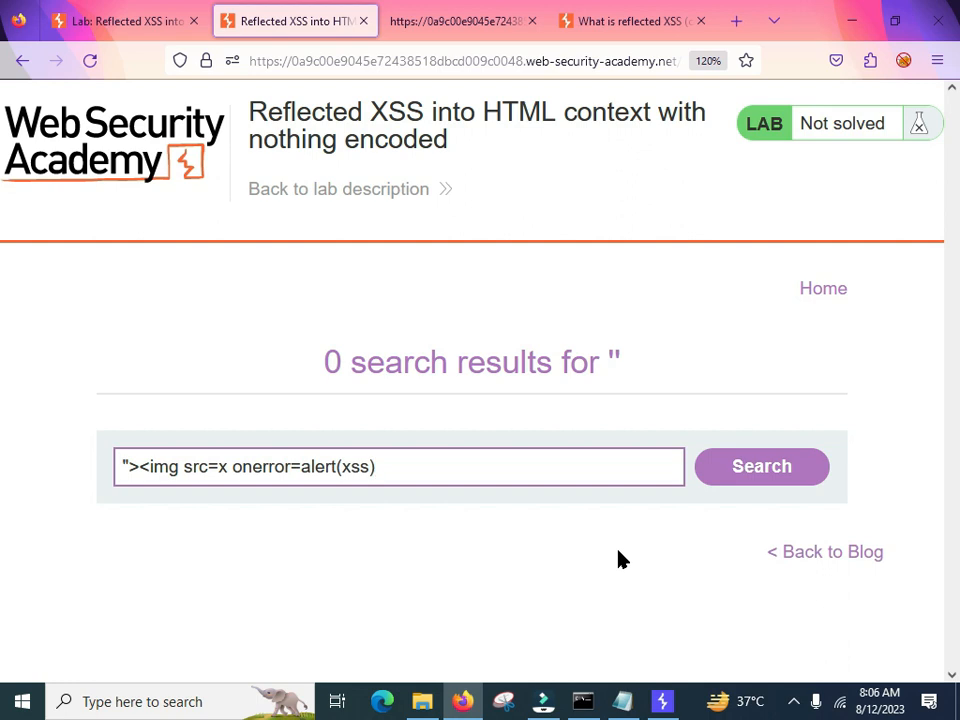
- Submit the img onerror payload, open the resulting broken image and note its Not Found page
click(761, 466)
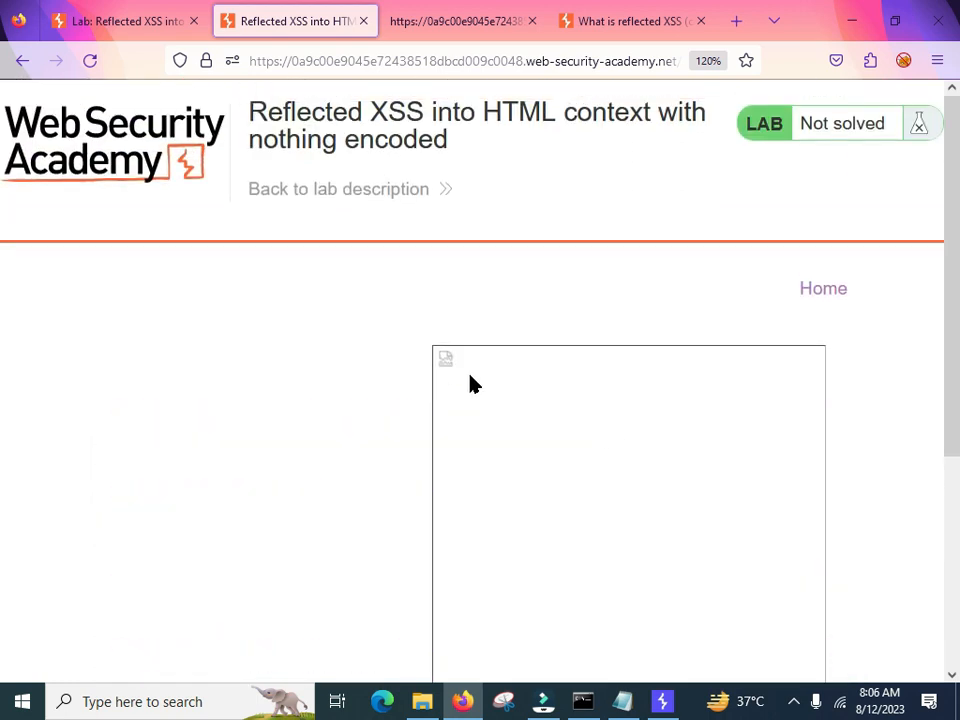
scroll(down, 3)
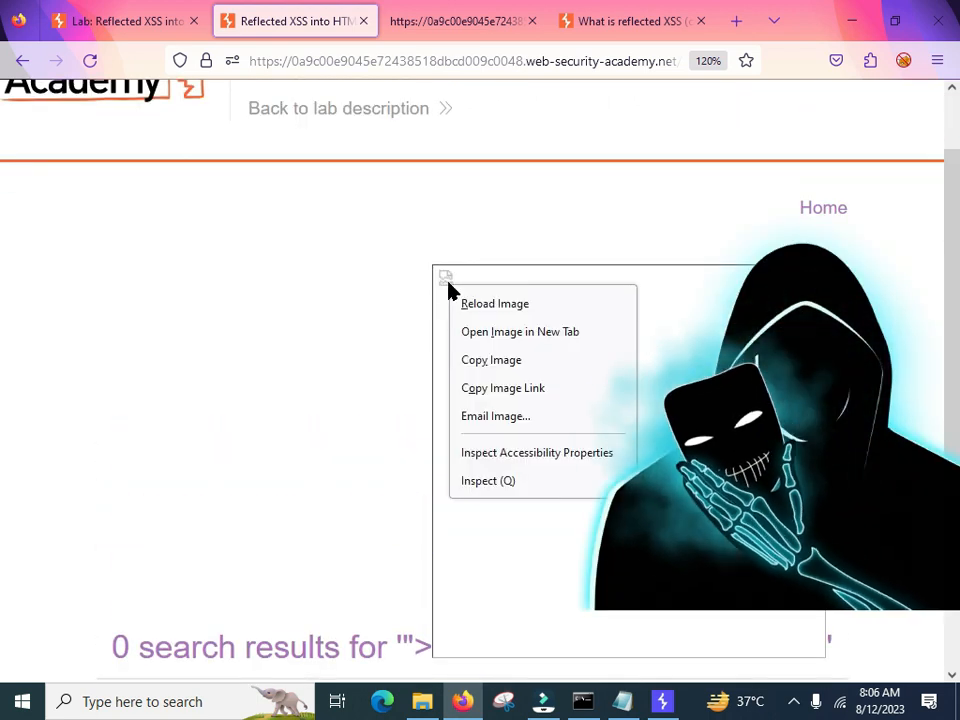
click(519, 331)
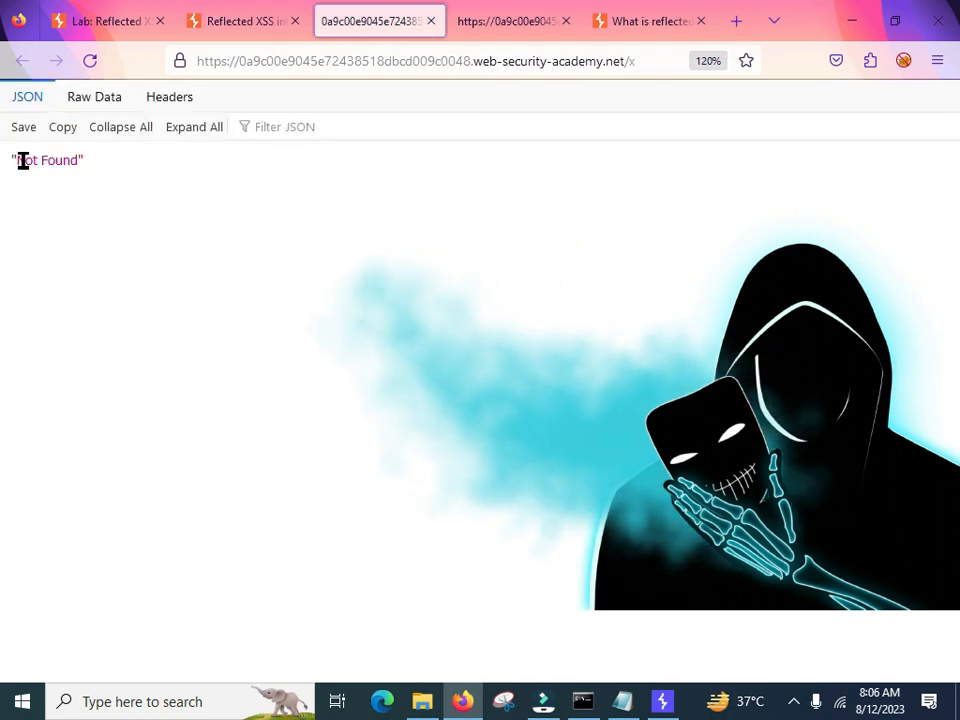
double_click(47, 160)
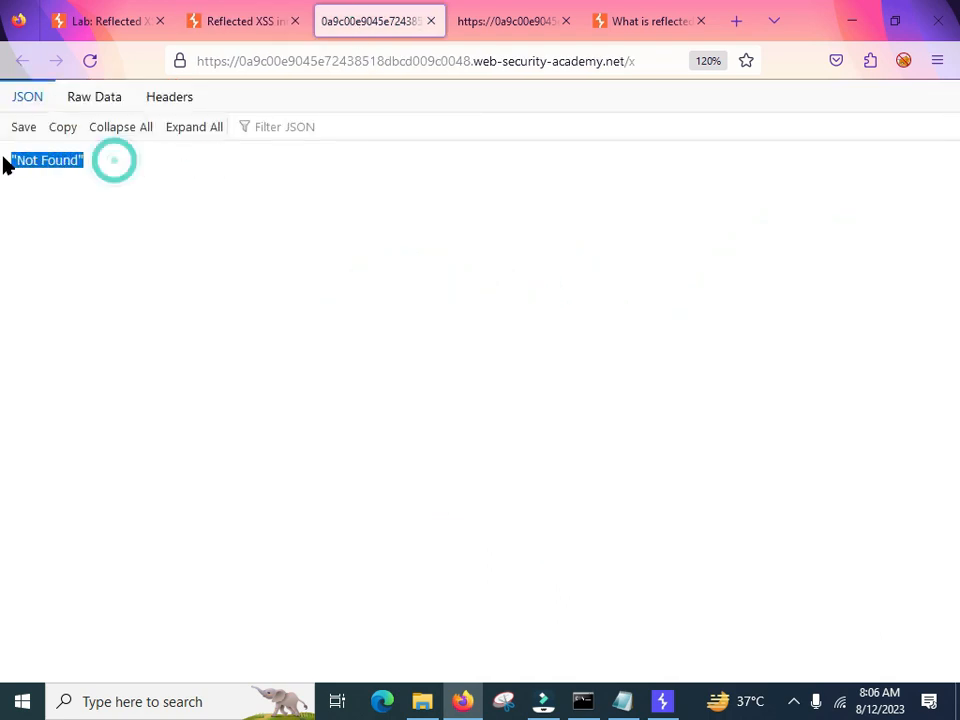
mouse_move(431, 21)
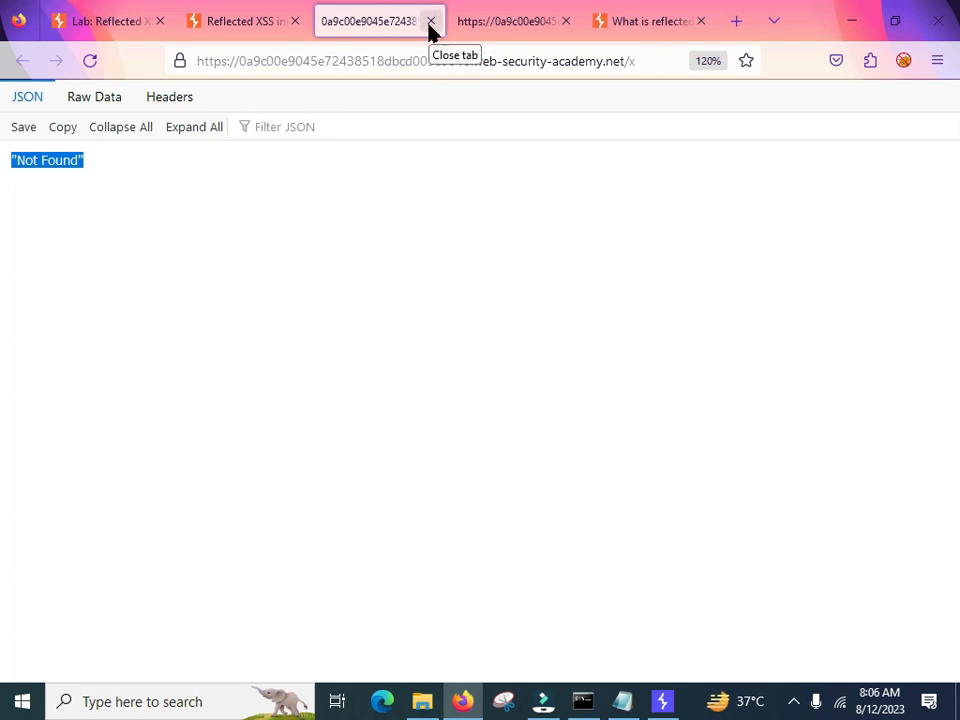
click(431, 20)
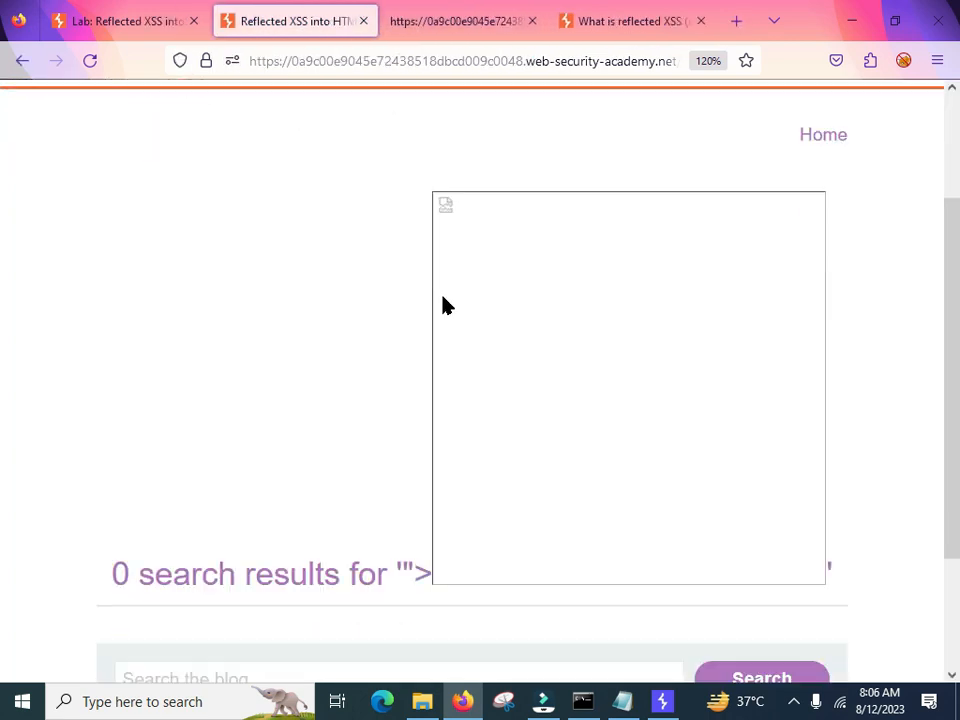
- Refill the blog search with the earlier <img src=x onerror=alert(xss)> entry and start a new blank tab
scroll(down, 3)
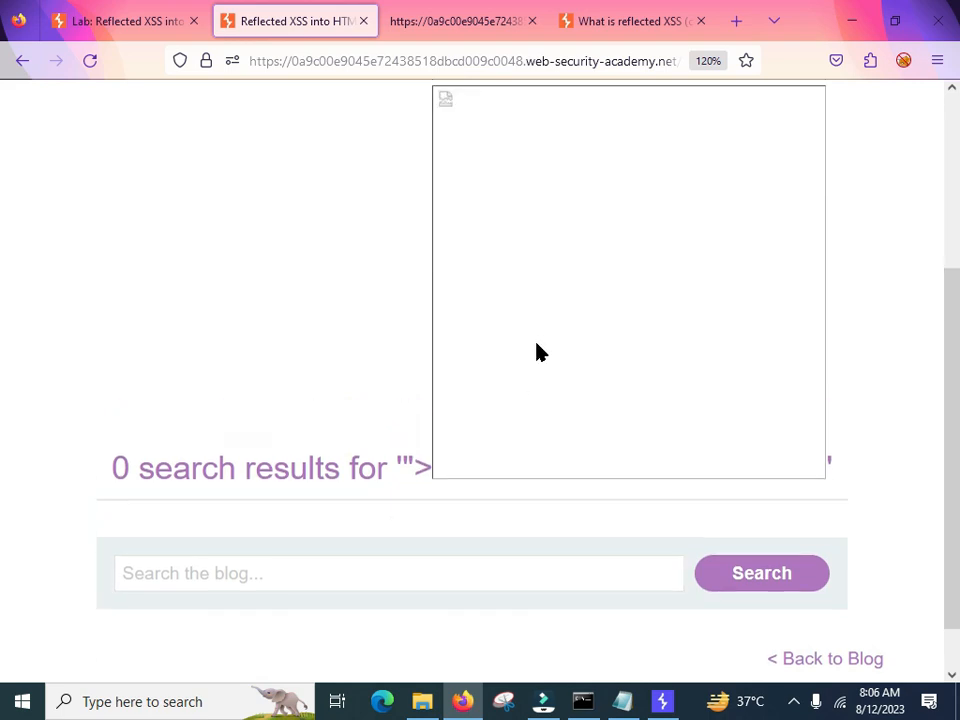
scroll(down, 3)
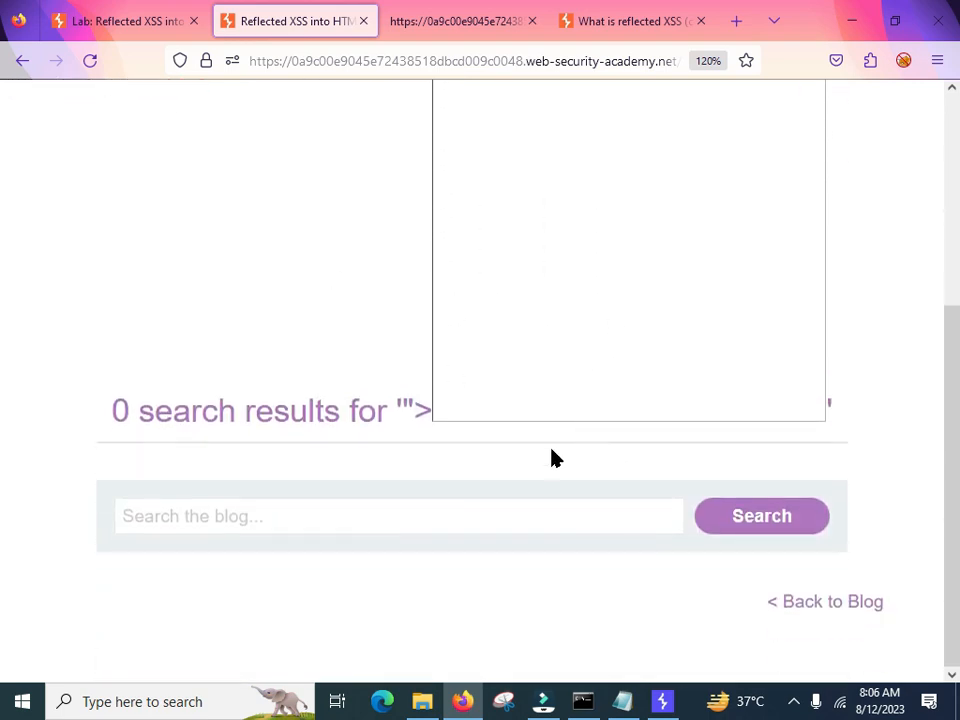
click(398, 515)
text(">)
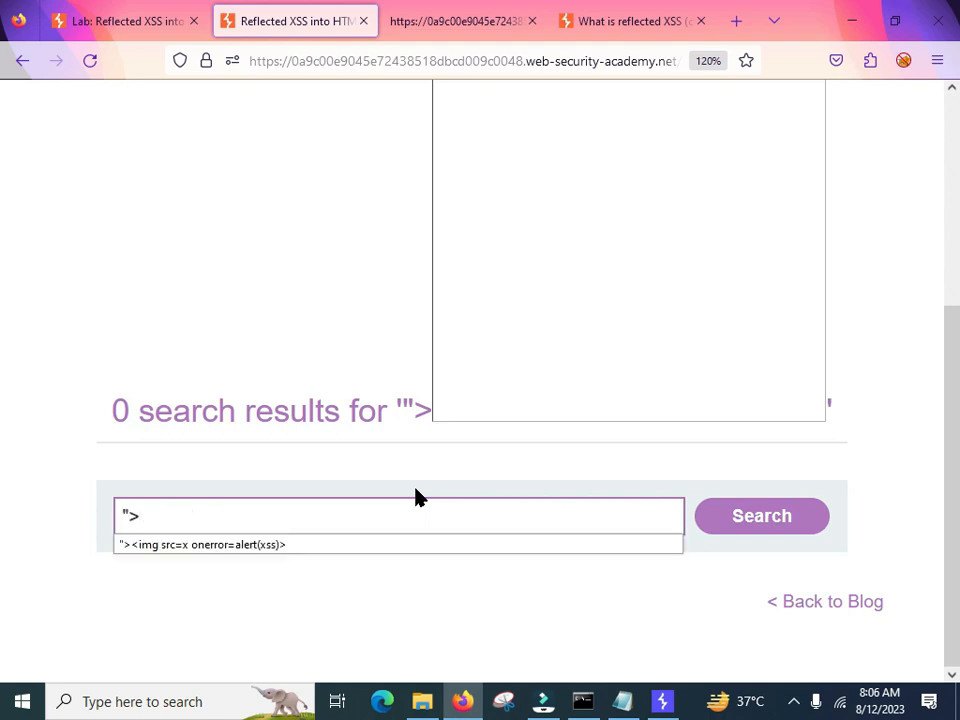
click(200, 544)
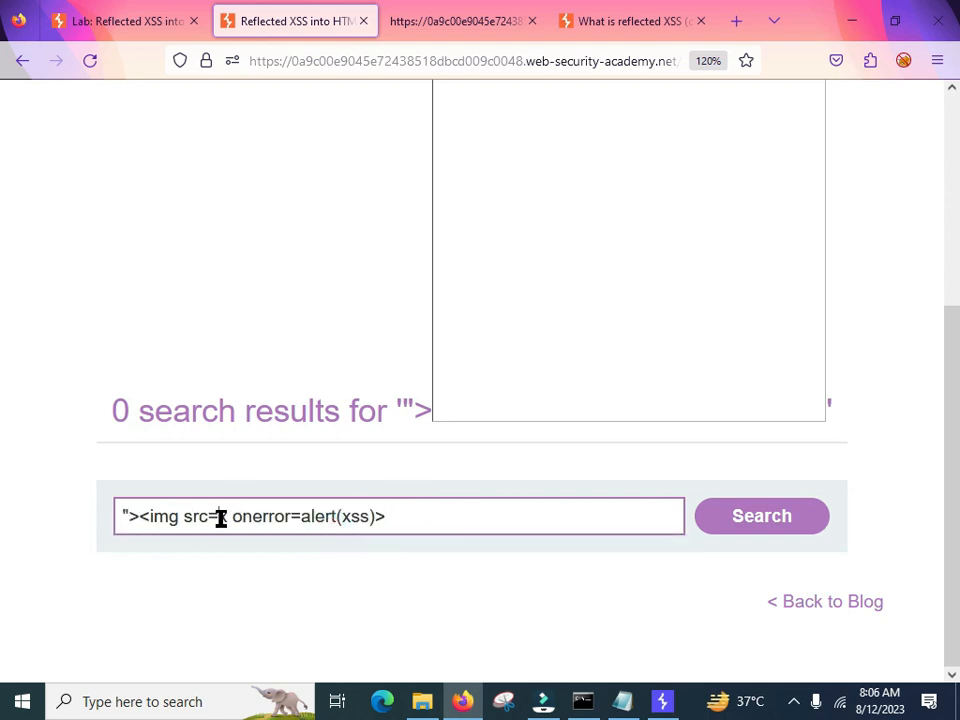
click(736, 20)
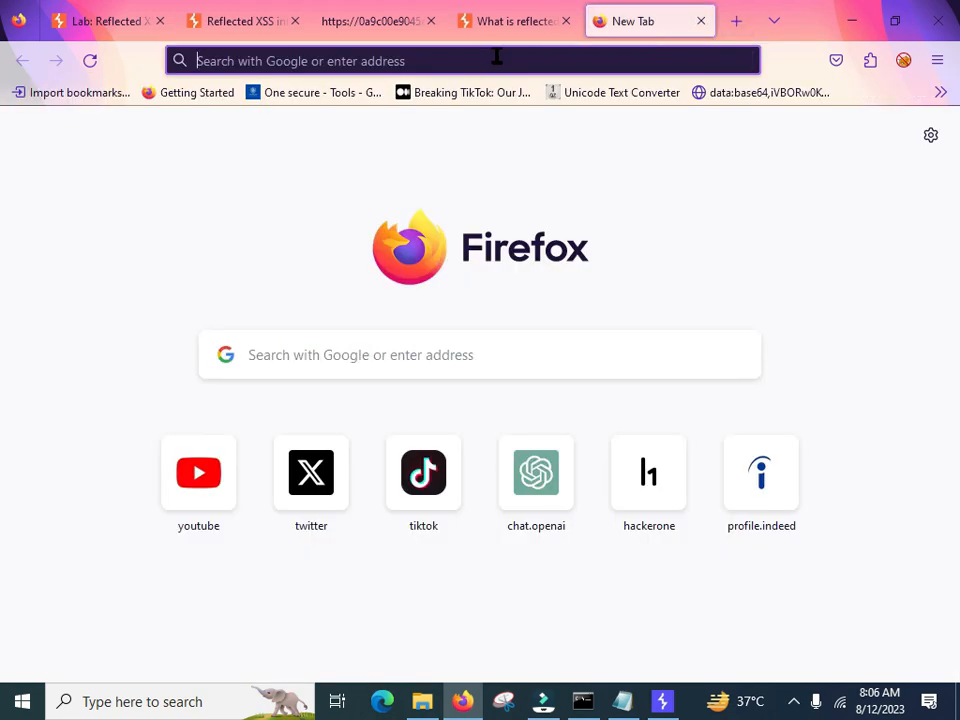
- Search Google for 'img of flower' and copy the daisy picture's image link for the lab search
text(img+of+flower)
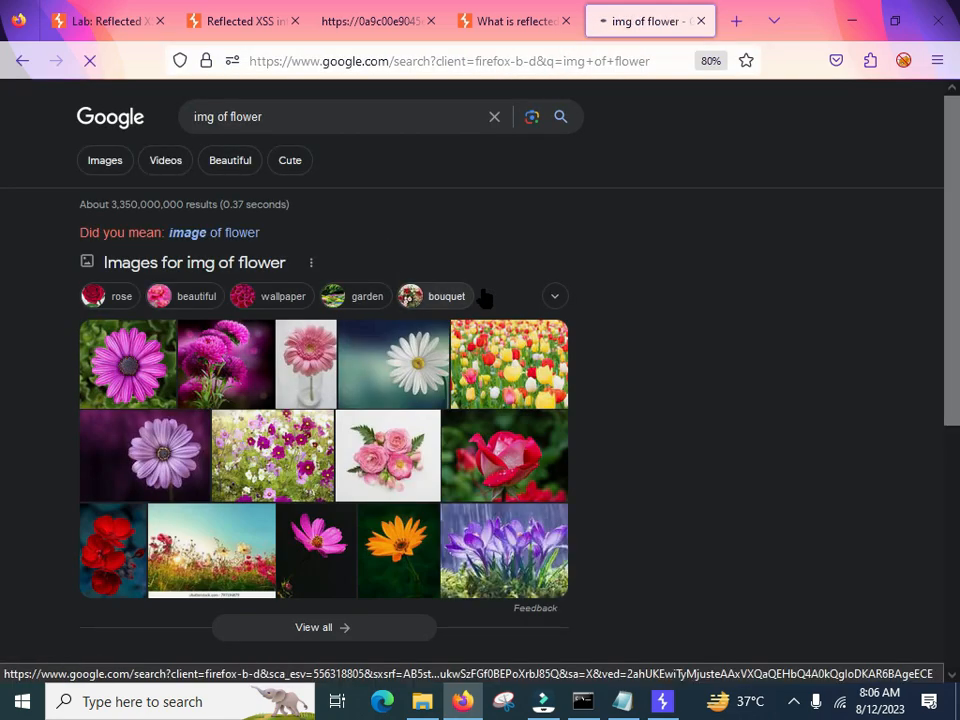
right_click(393, 363)
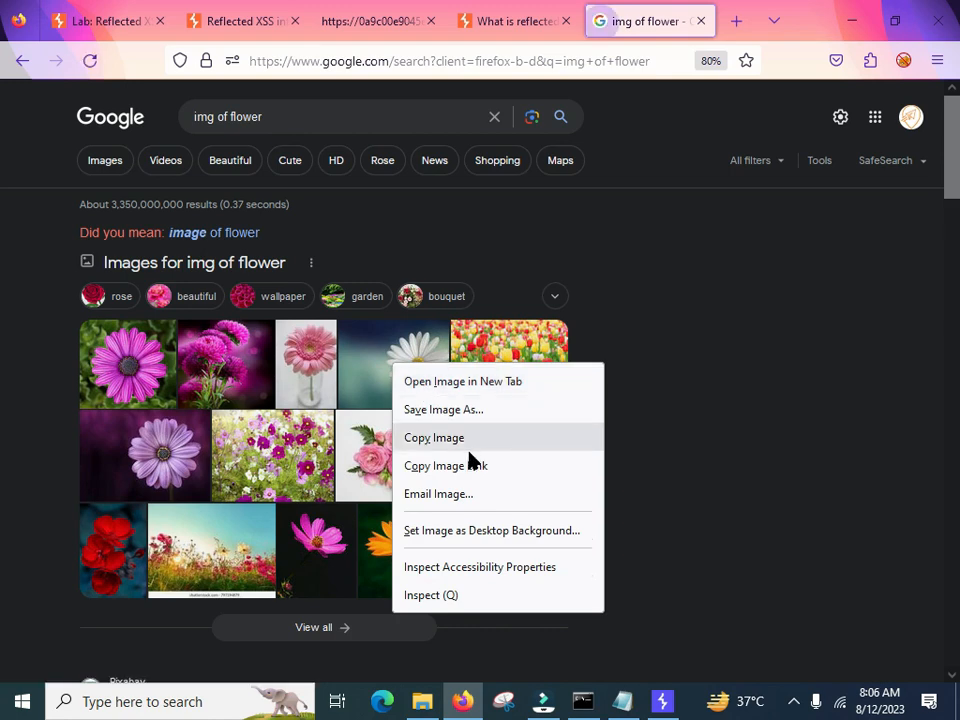
click(243, 20)
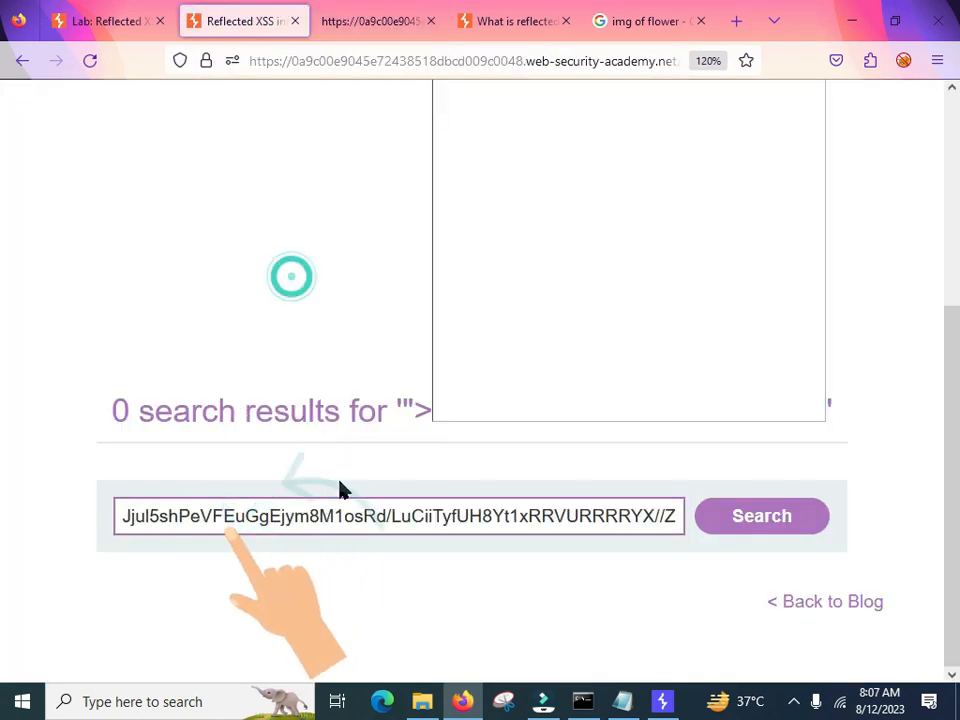
- Submit the flower-image payload so a daisy renders in the results heading, checking the reflected input in the source
click(761, 515)
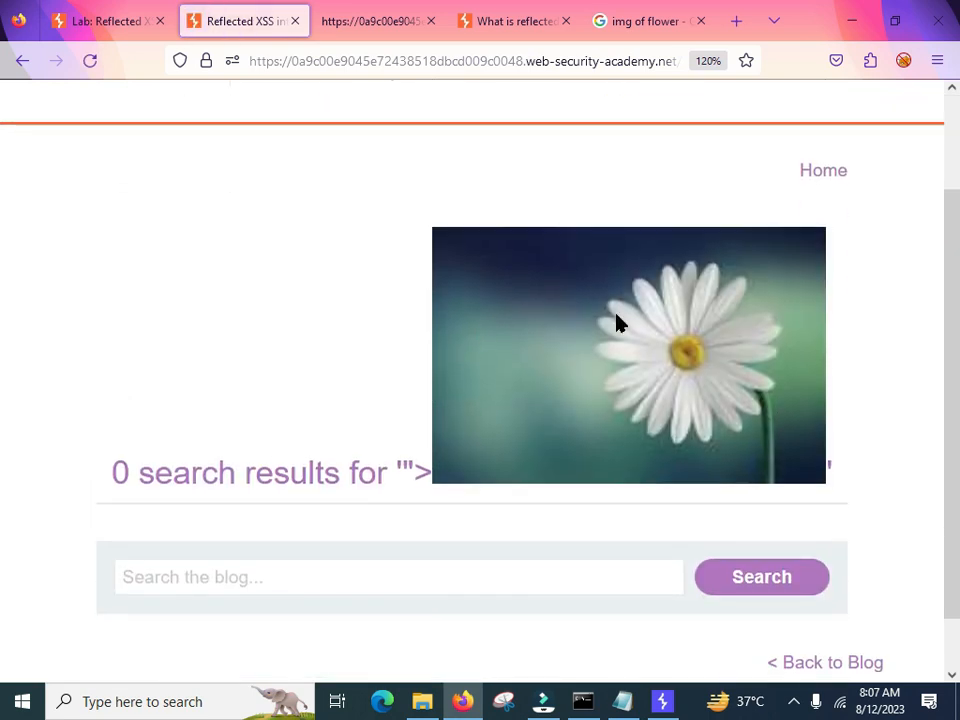
mouse_move(612, 388)
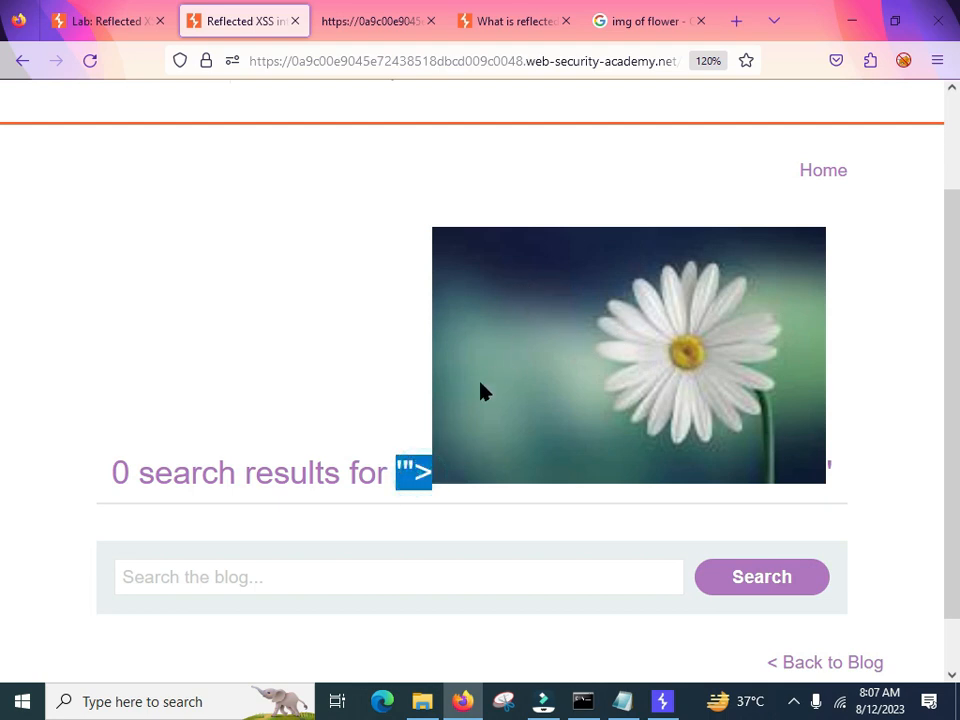
mouse_move(690, 272)
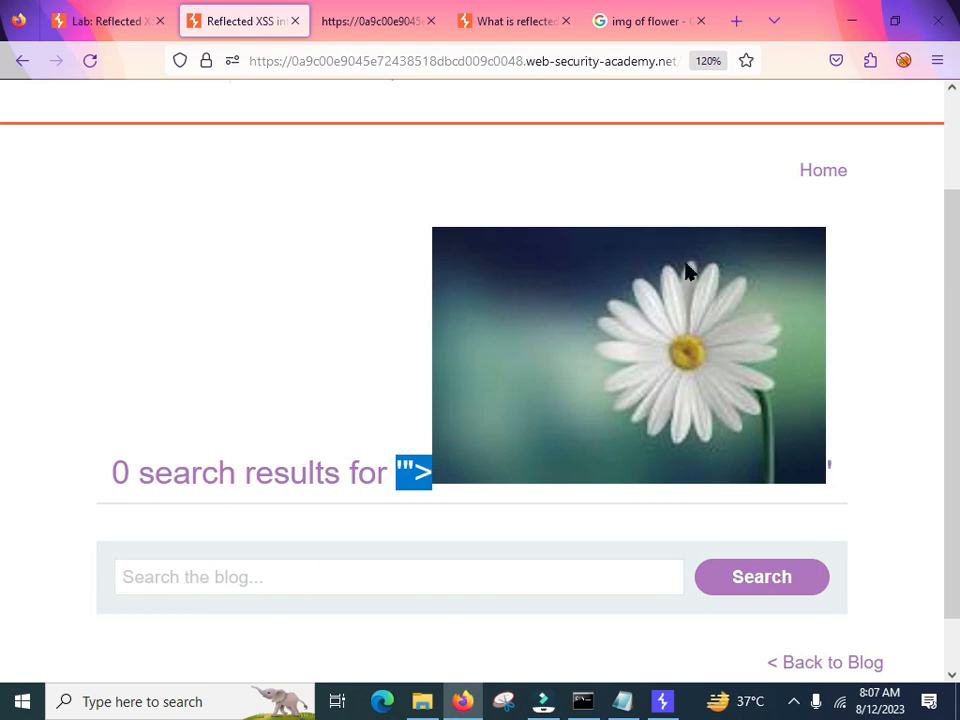
mouse_move(585, 315)
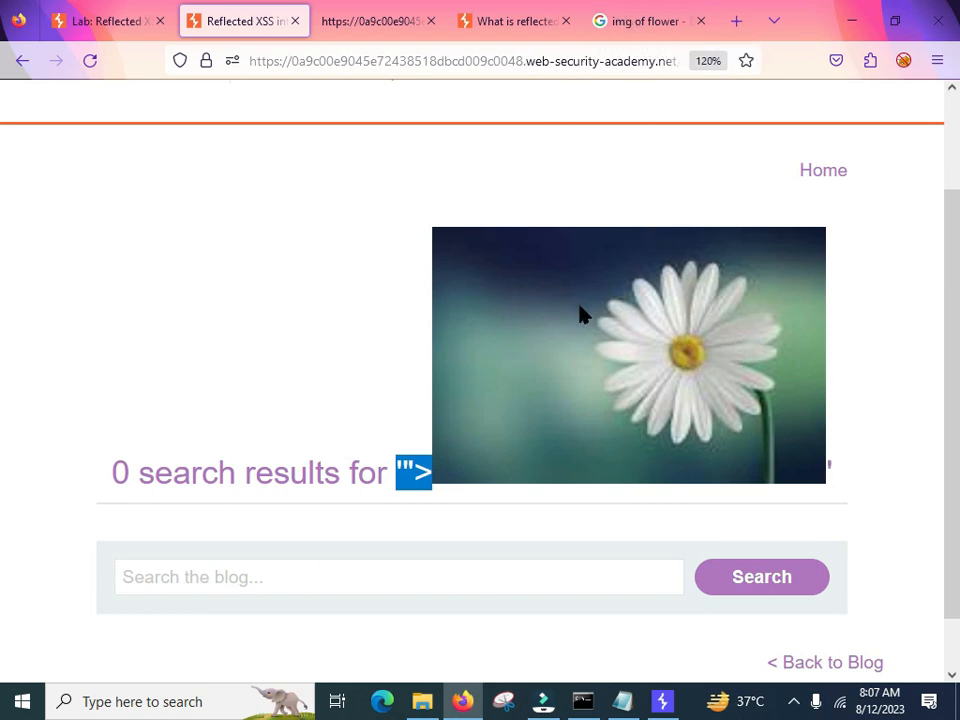
scroll(down, 3)
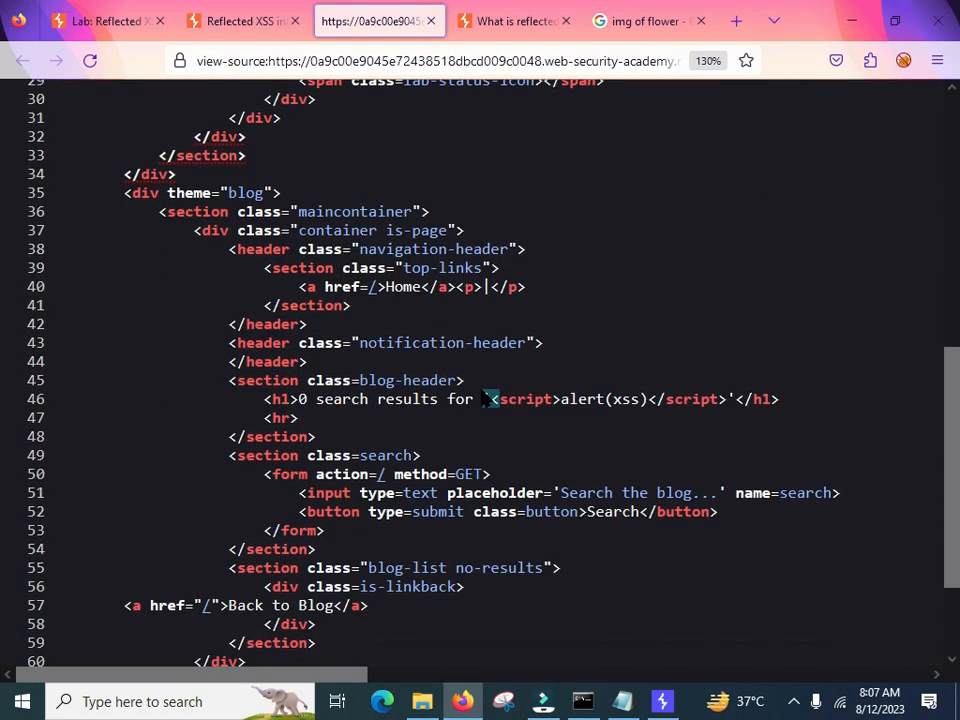
drag(490, 399, 740, 399)
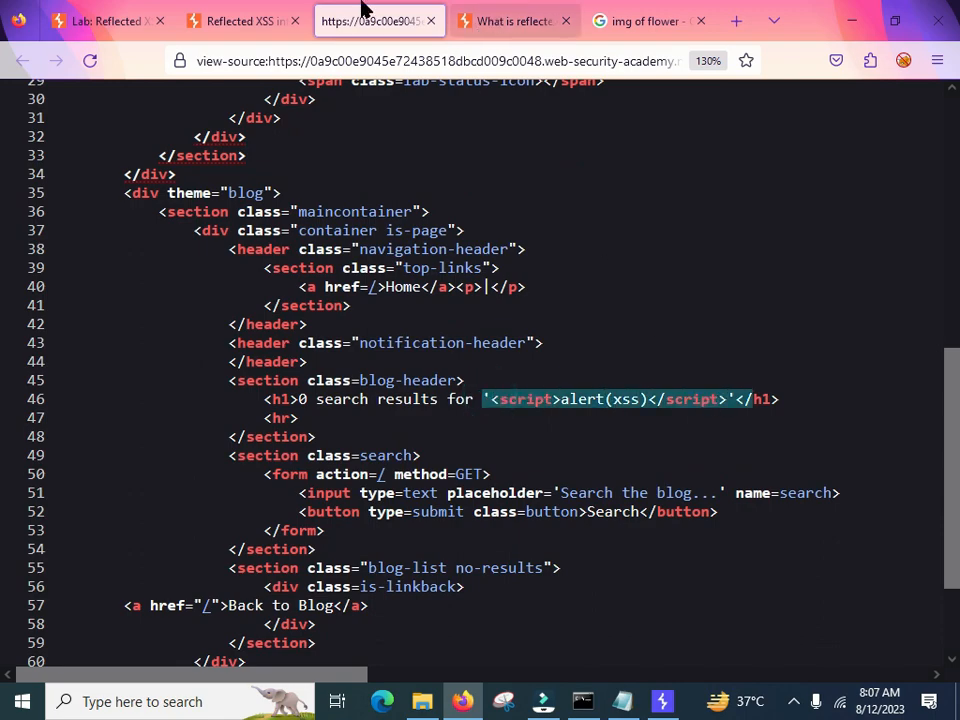
click(240, 20)
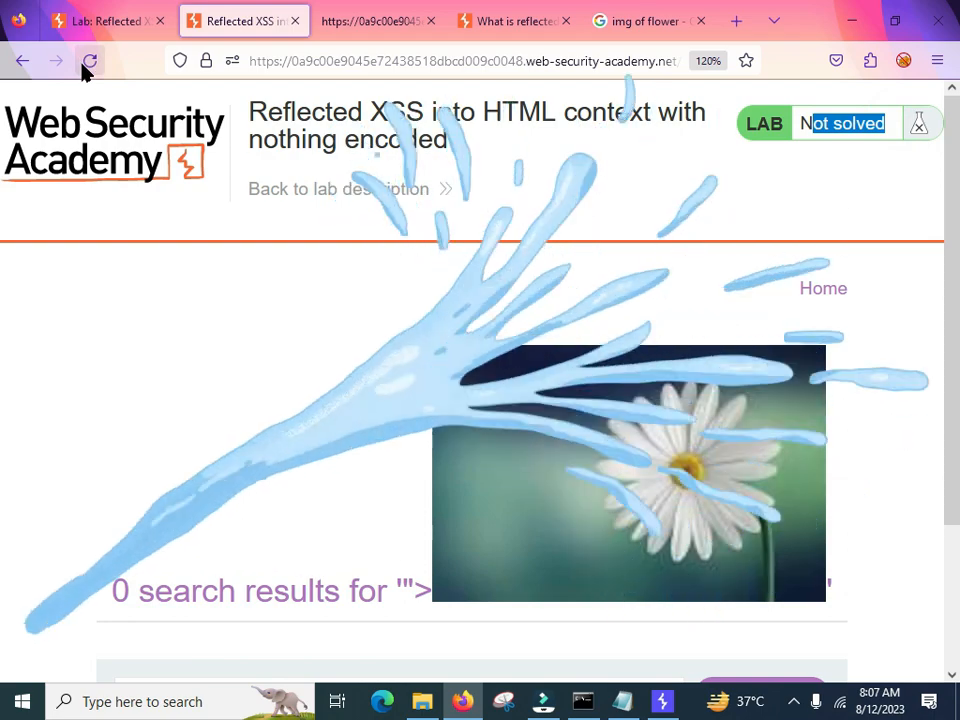
- Search Google for 'xss payloads' and open the GitHub payloadbox XSS payload list
click(513, 20)
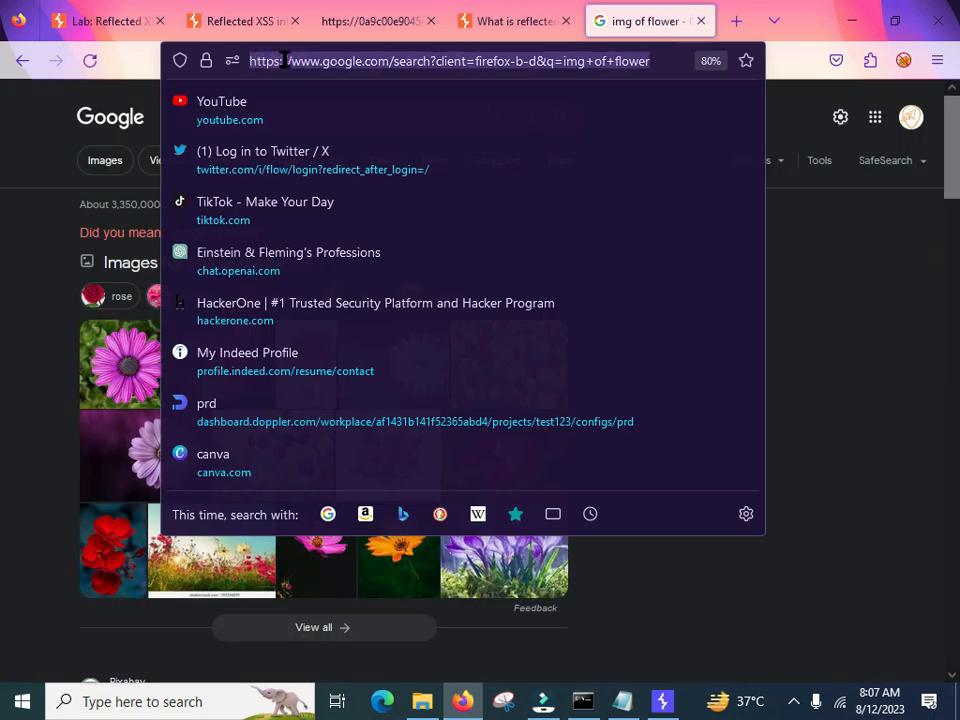
text(xss payloads)
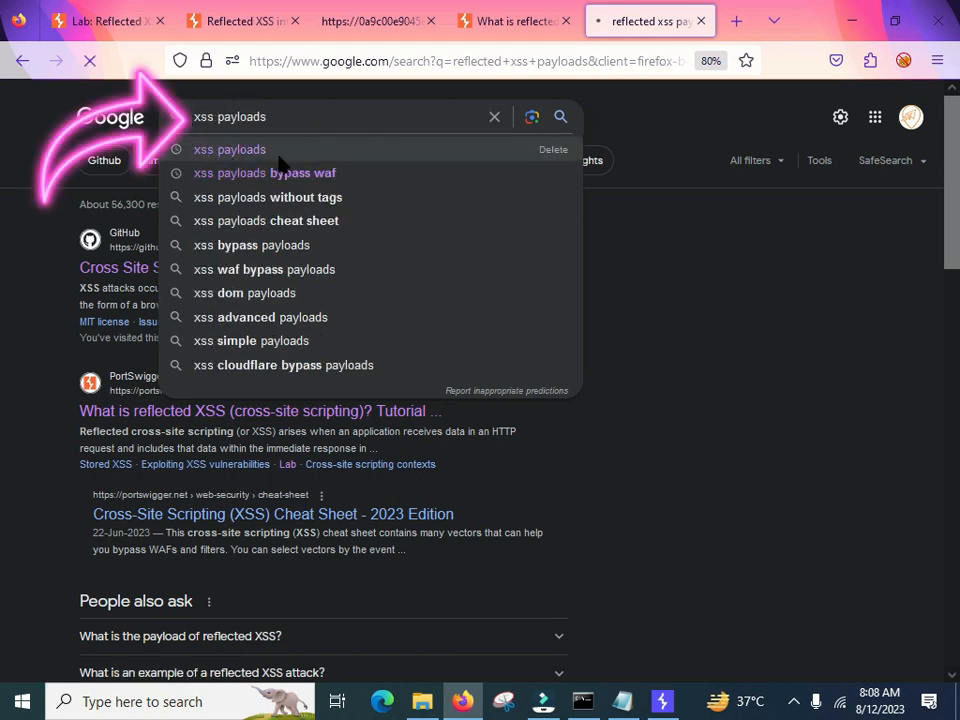
click(229, 149)
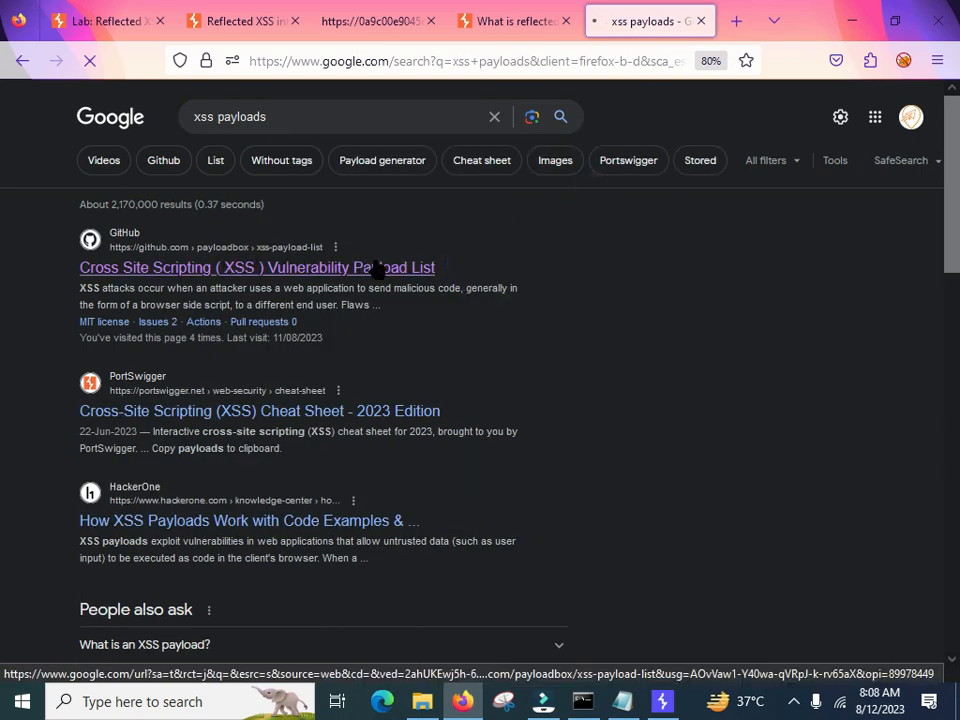
click(257, 267)
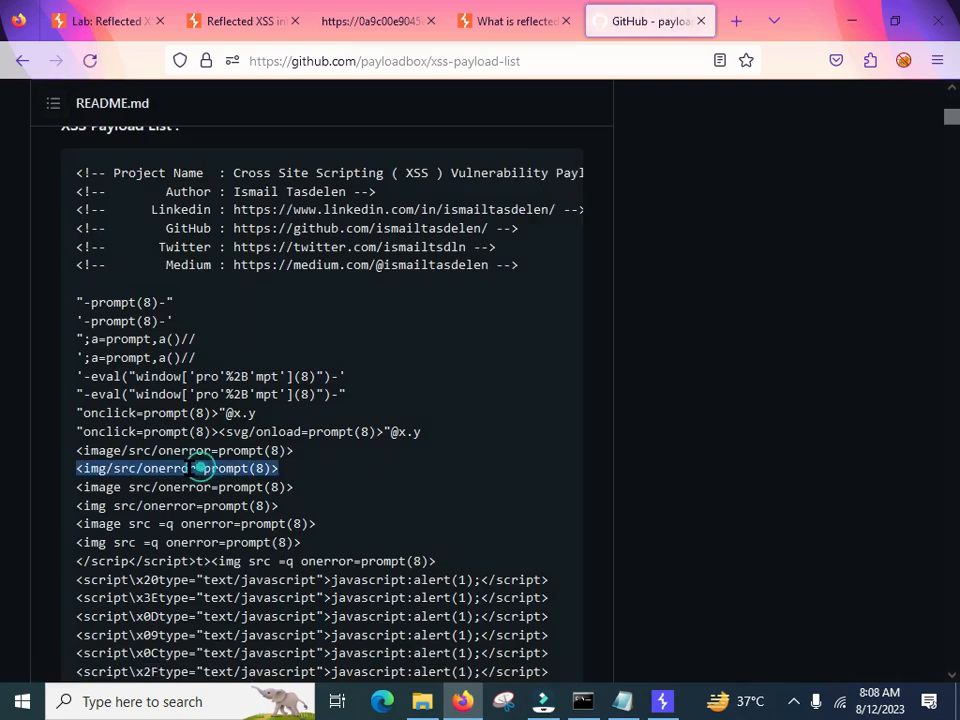
- Copy the <img/src/onerror=prompt(8)> payload line from the README list
right_click(200, 468)
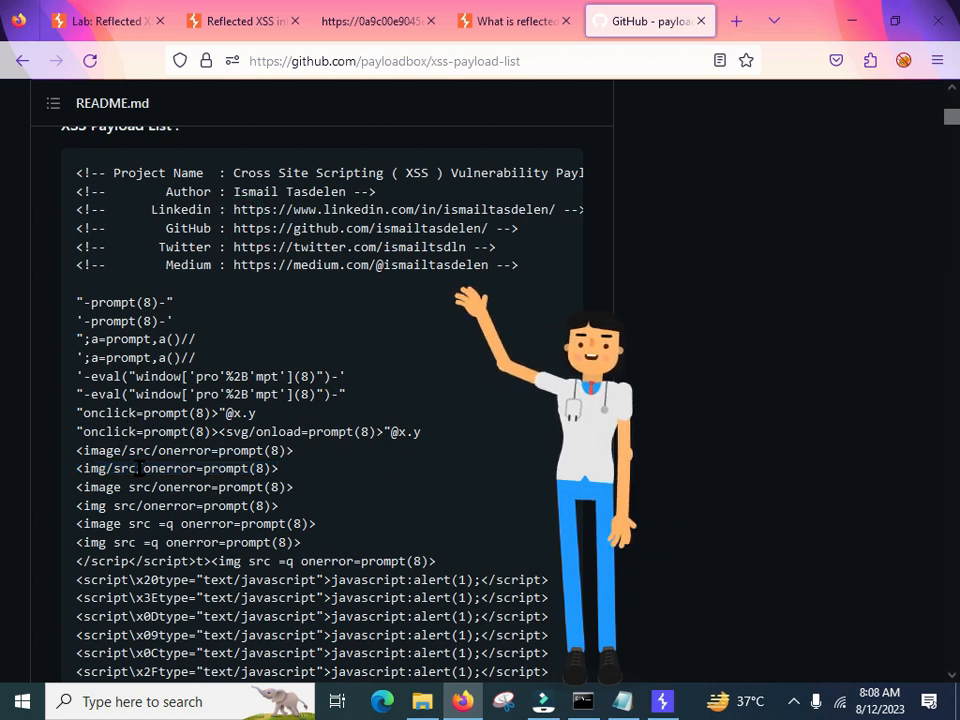
double_click(160, 450)
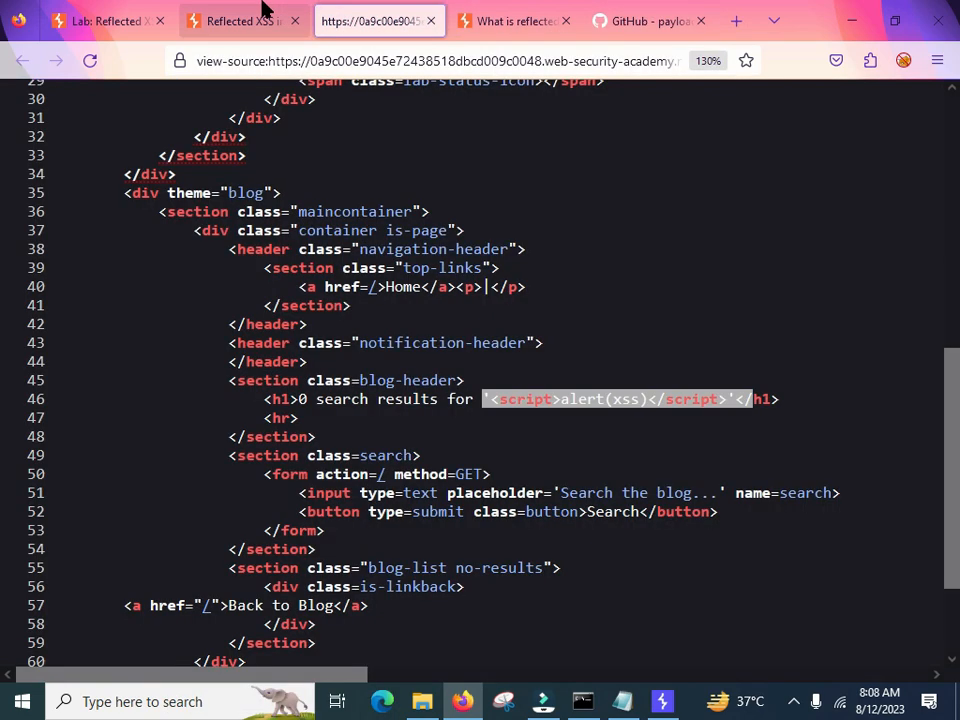
- Search the lab blog for <image/src/onerror=prompt(8)> and dismiss the resulting prompt popup
click(240, 21)
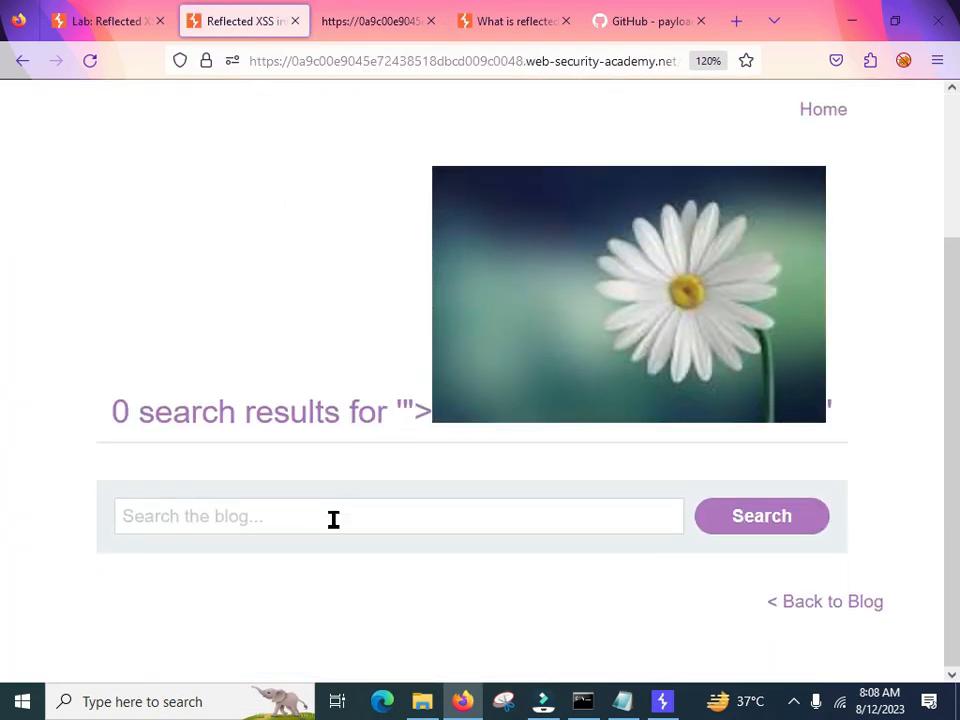
text(<image/src/onerror=prompt(8)>)
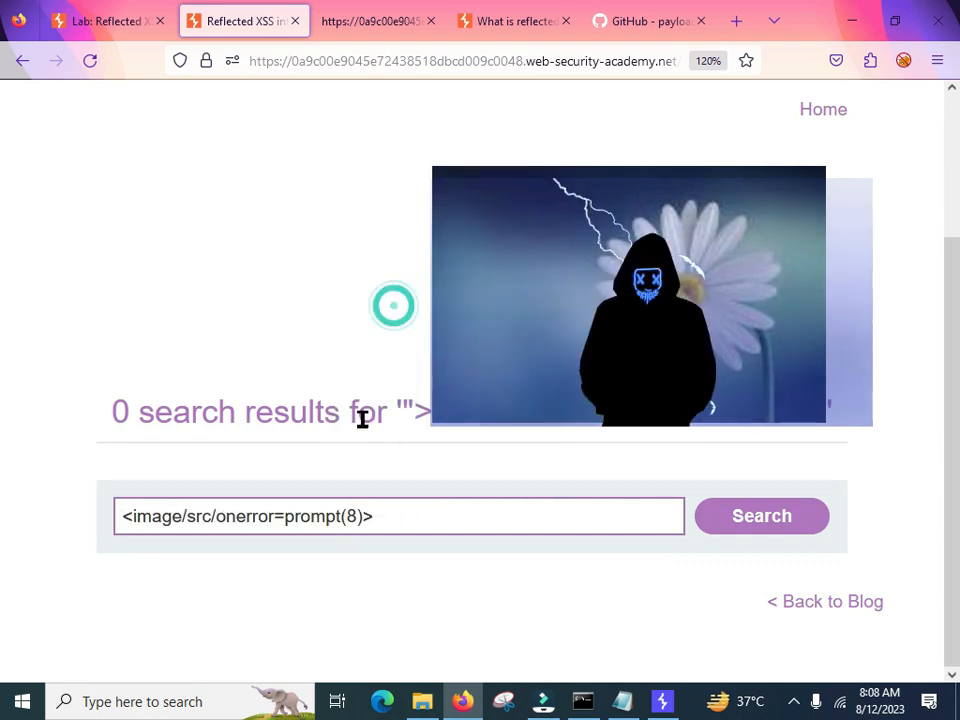
click(761, 515)
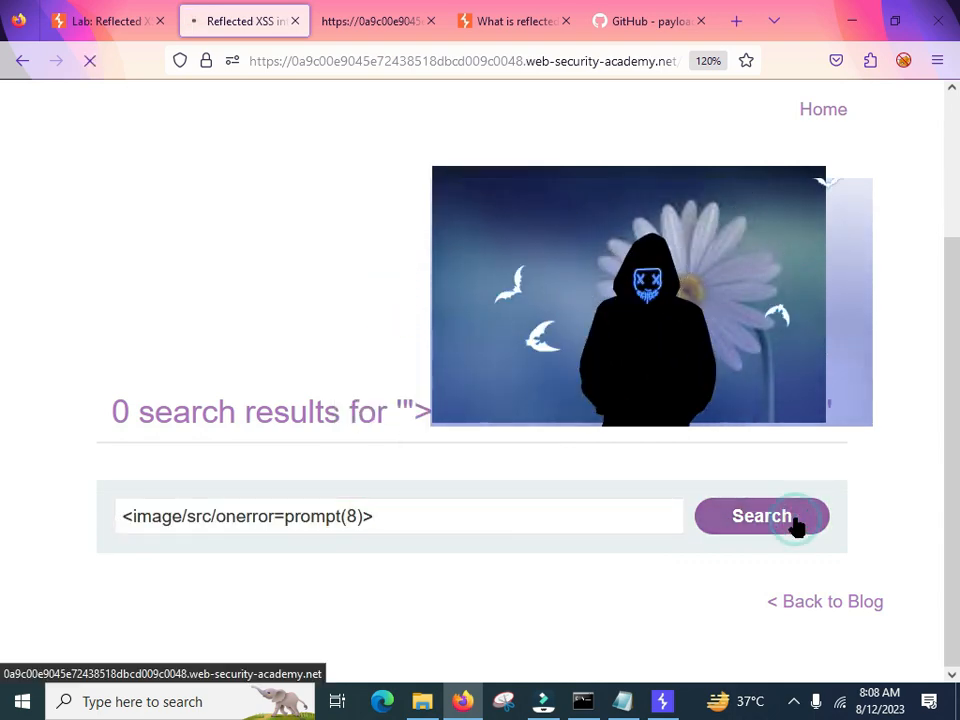
click(761, 515)
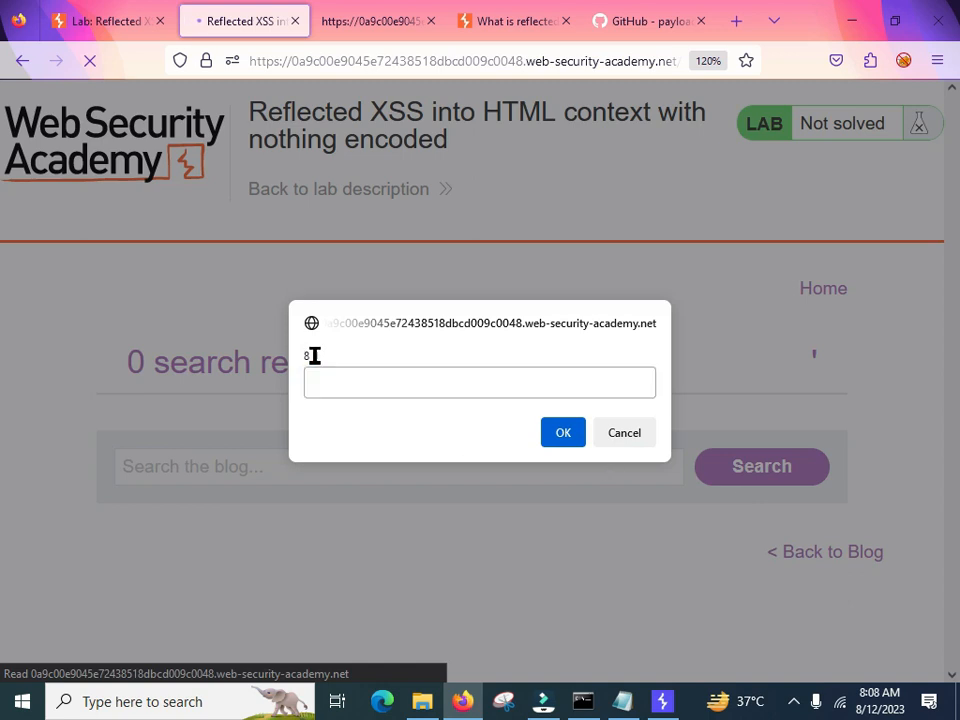
click(395, 382)
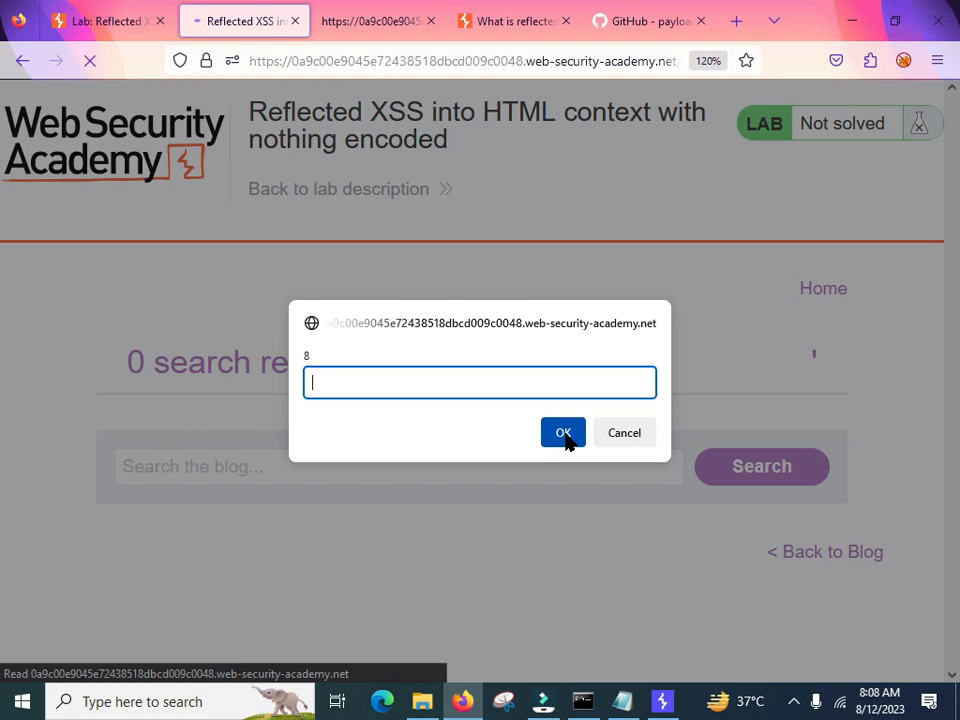
click(562, 432)
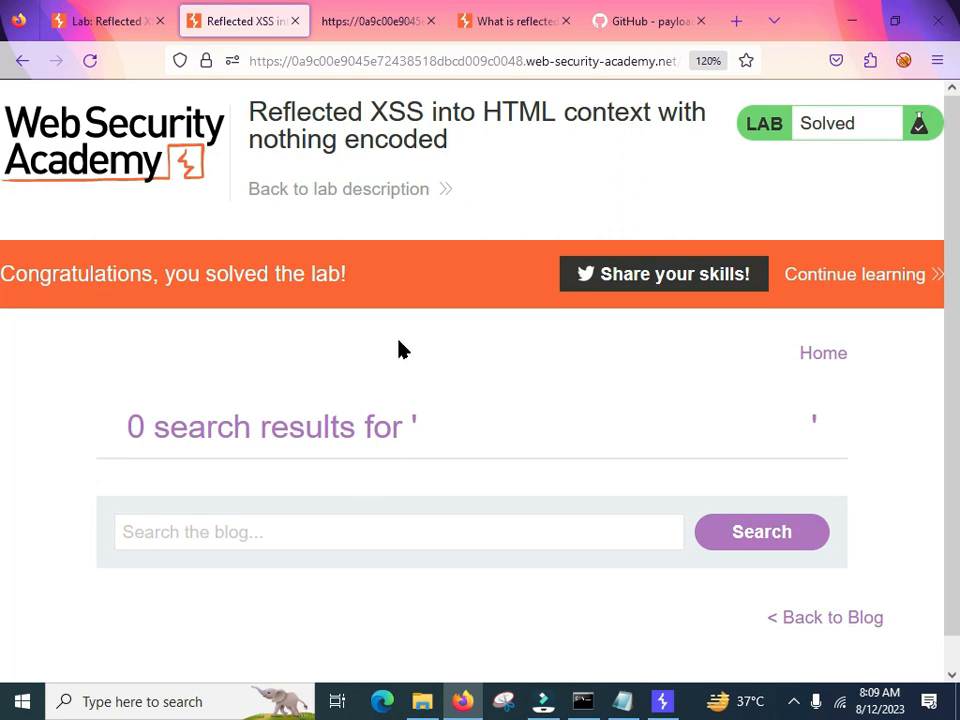
mouse_move(378, 290)
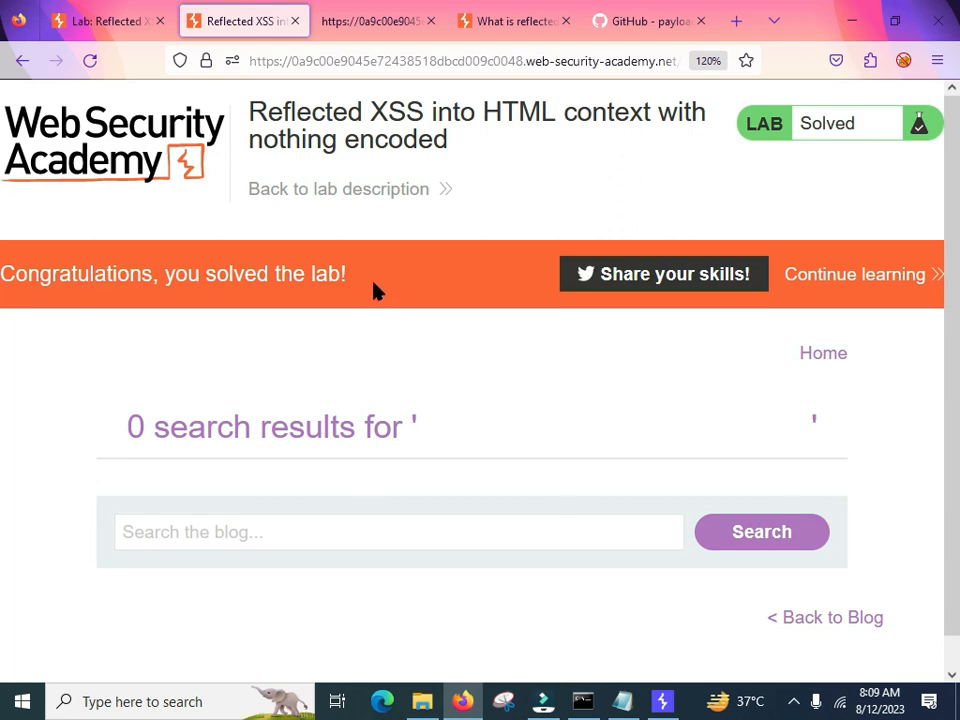